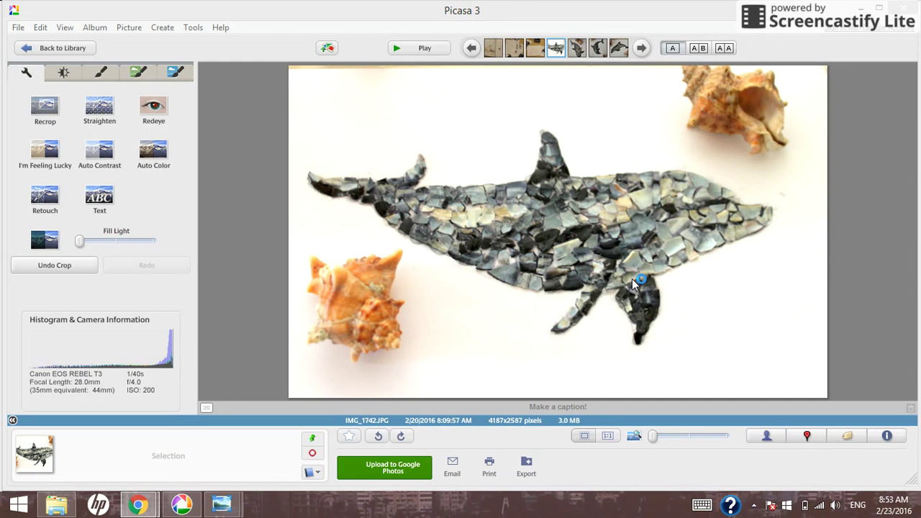
mouse_move(525, 460)
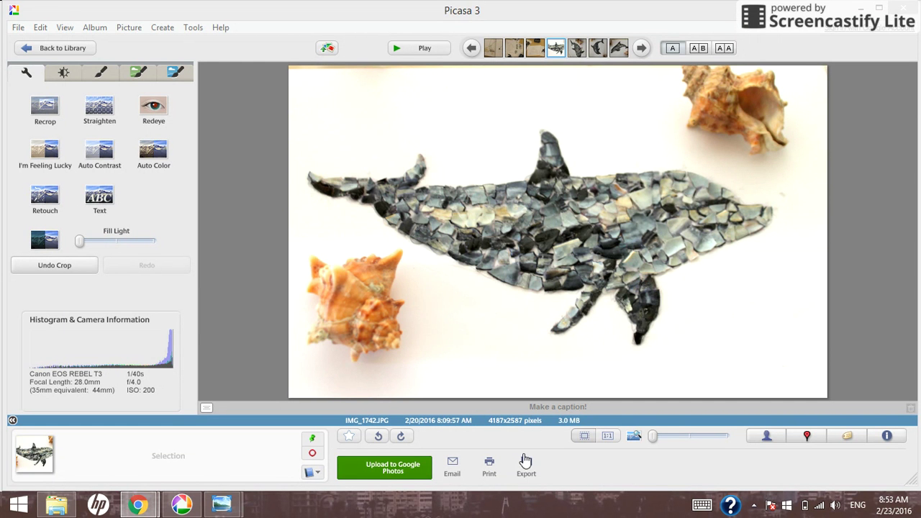
mouse_move(526, 463)
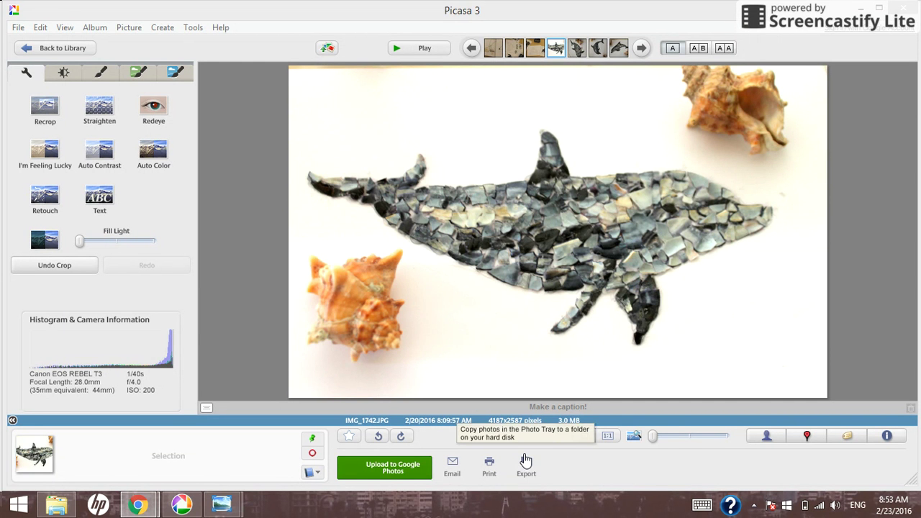
mouse_move(525, 463)
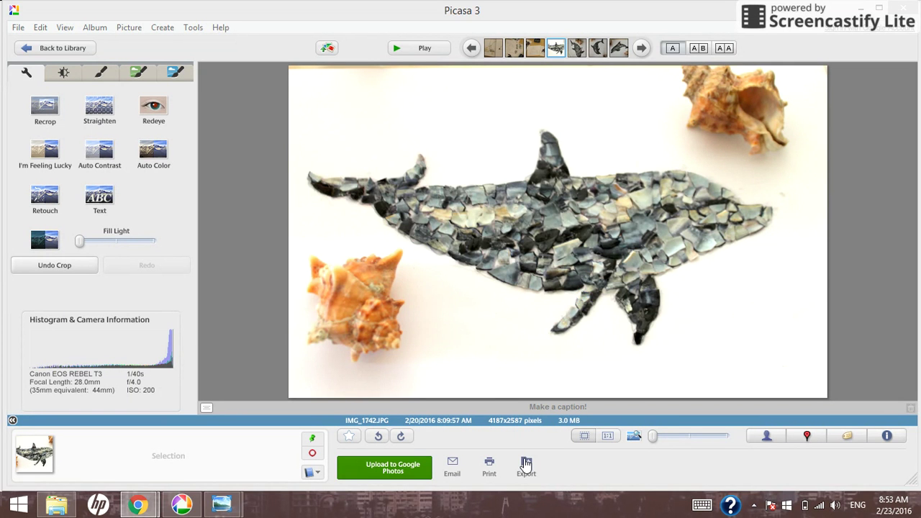
Step: Review the Export to Folder dialog with the built-in Add watermark option switched on
left_click(527, 466)
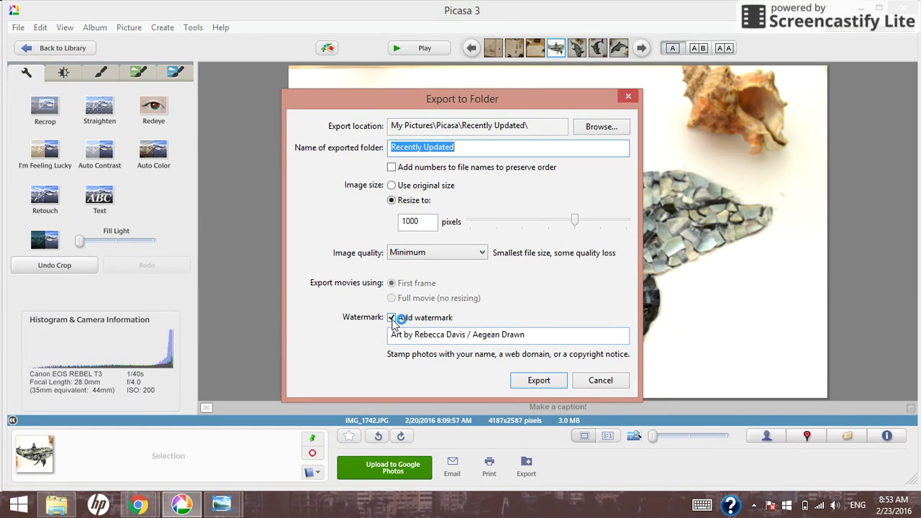
left_click(391, 318)
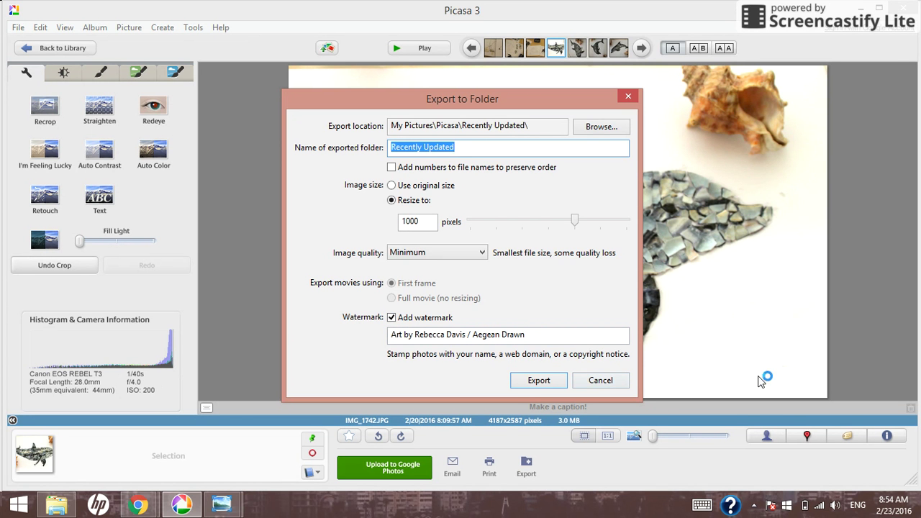
left_click(600, 380)
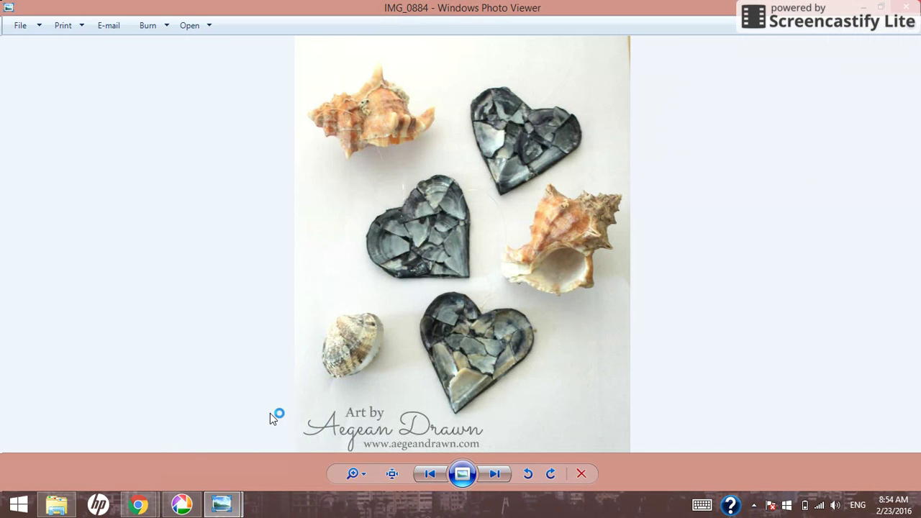
mouse_move(359, 414)
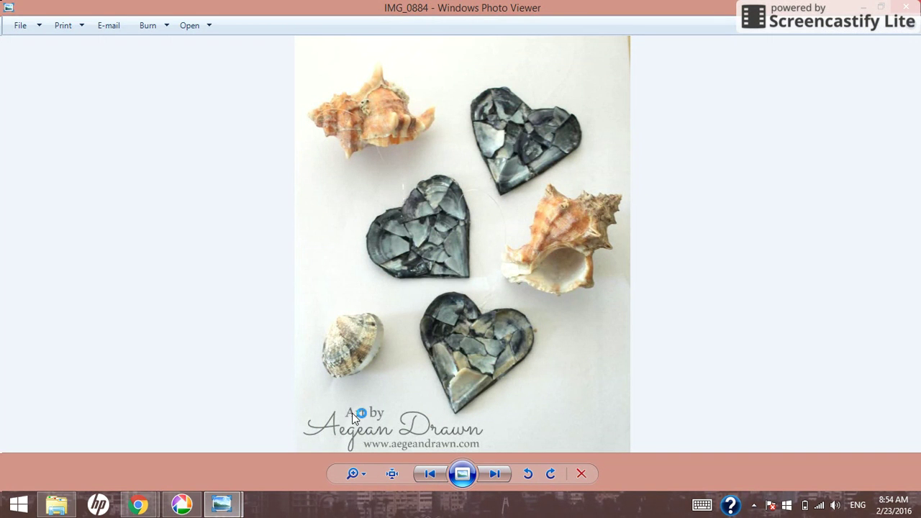
mouse_move(375, 437)
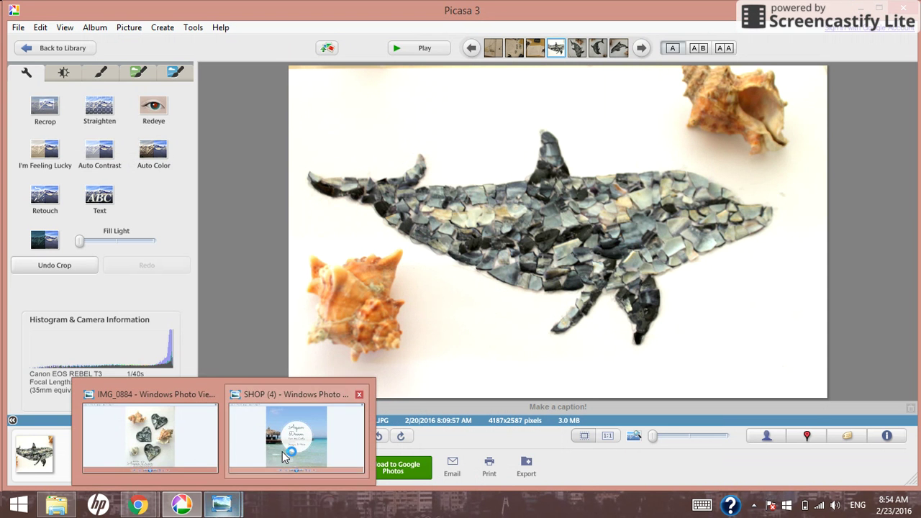
Step: Add the text 'Aegean Drawn' below the dolphin with the Text tool
left_click(296, 437)
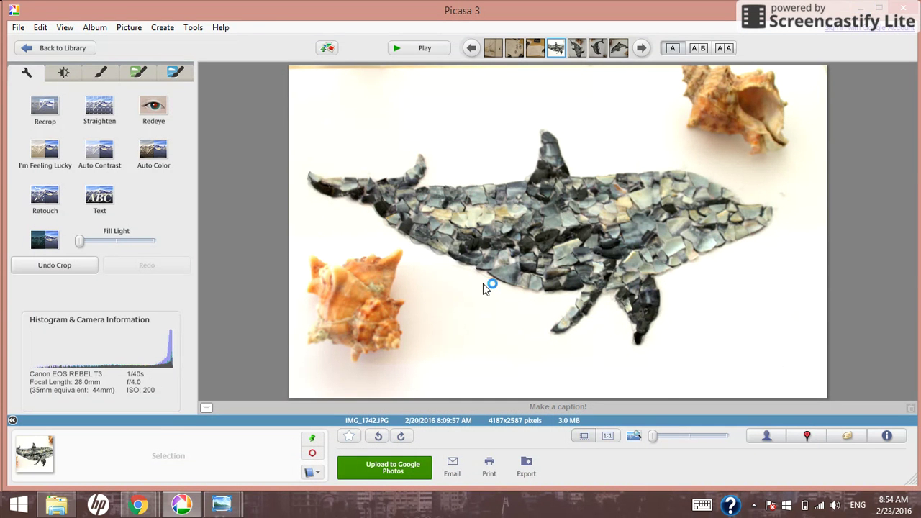
mouse_move(673, 362)
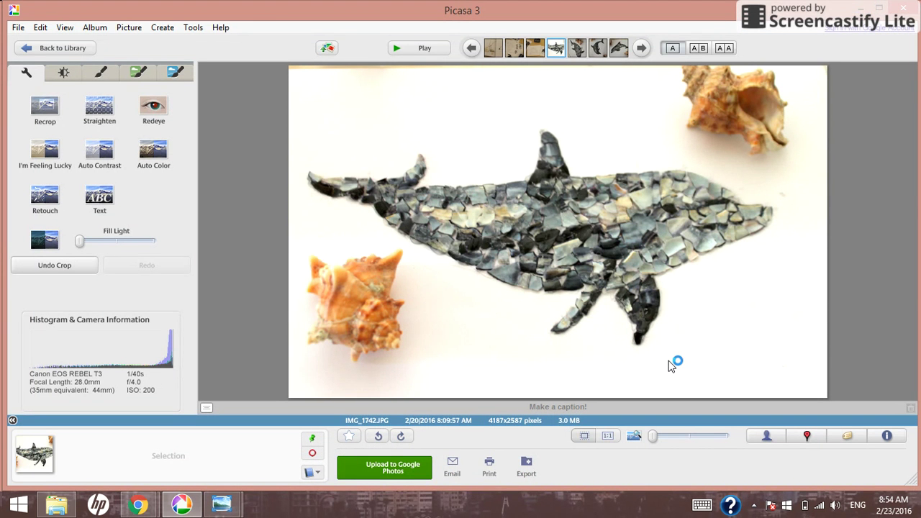
mouse_move(137, 193)
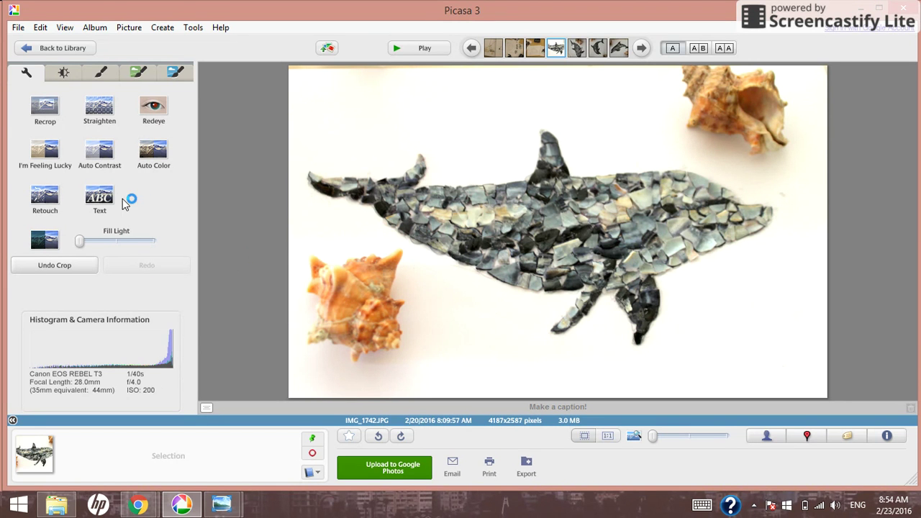
mouse_move(100, 199)
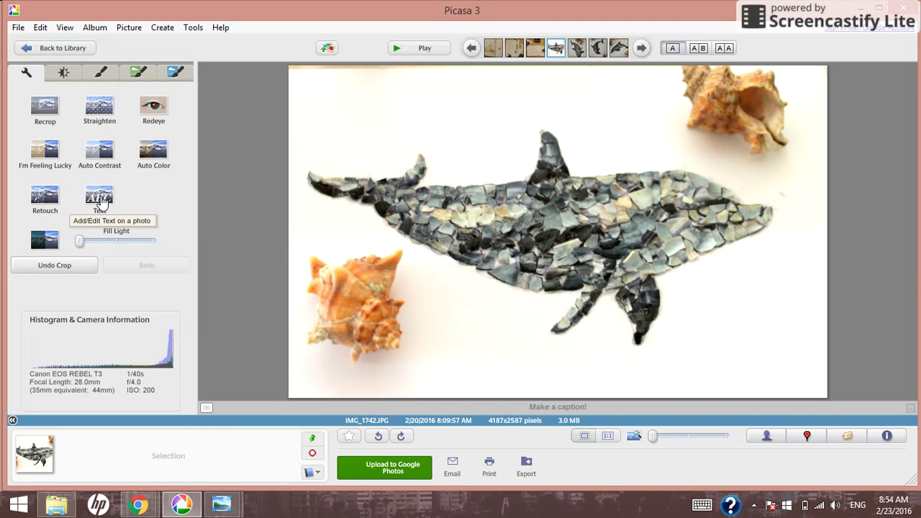
left_click(99, 196)
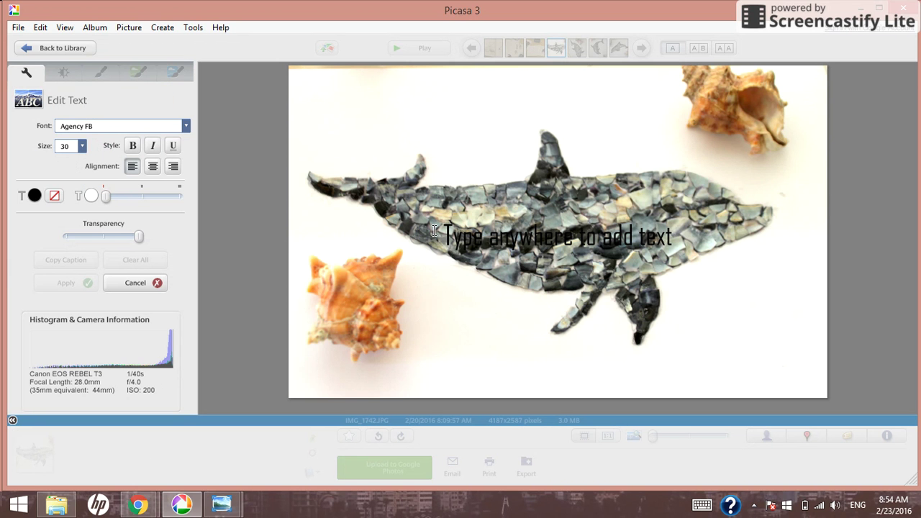
mouse_move(647, 236)
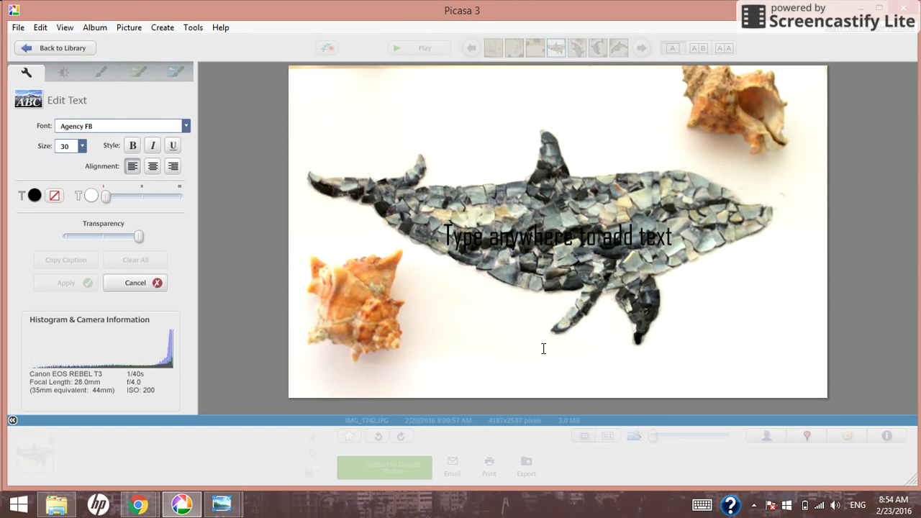
left_click(561, 362)
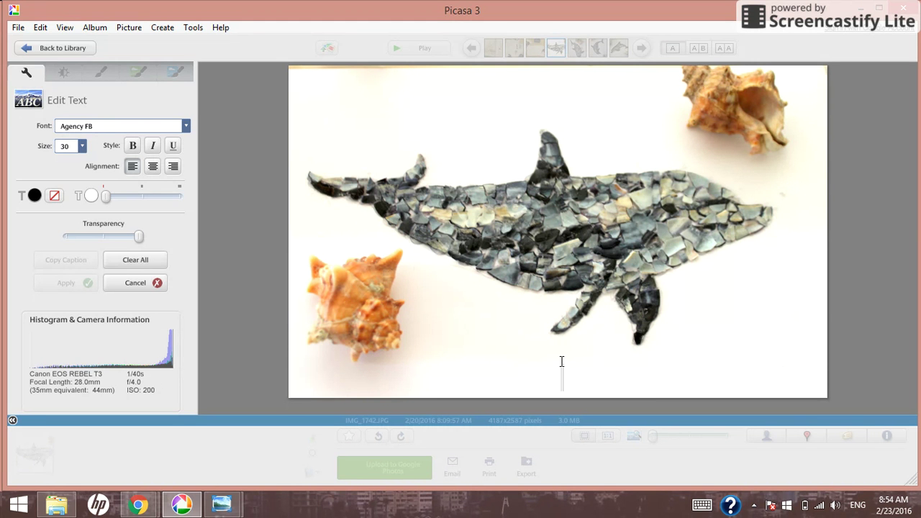
type("Aegea")
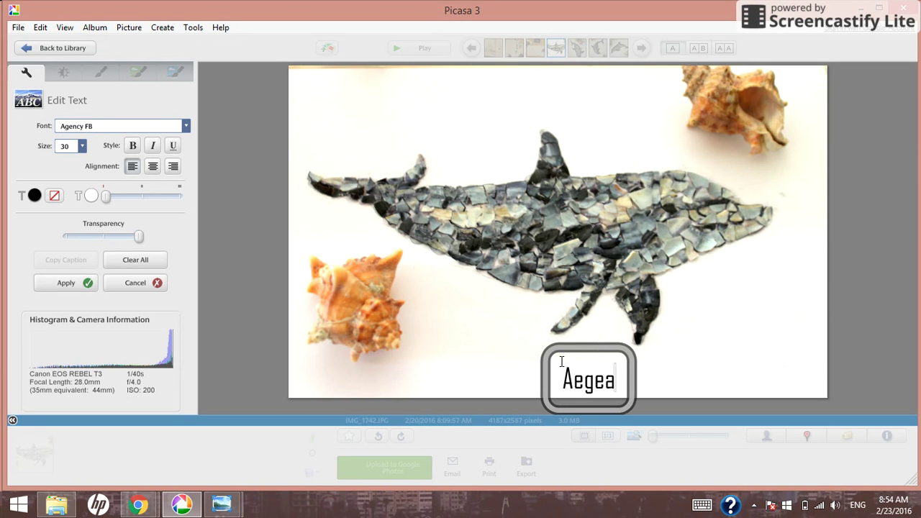
type("n Draw")
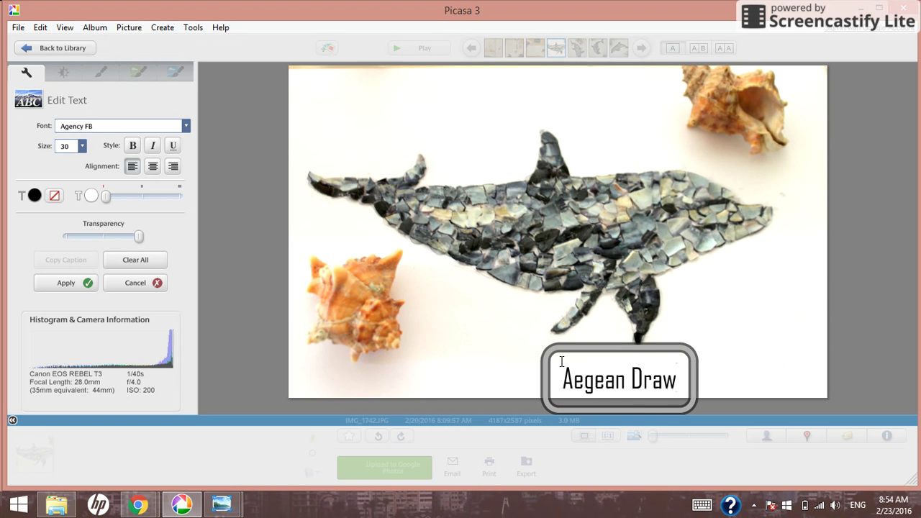
type("n")
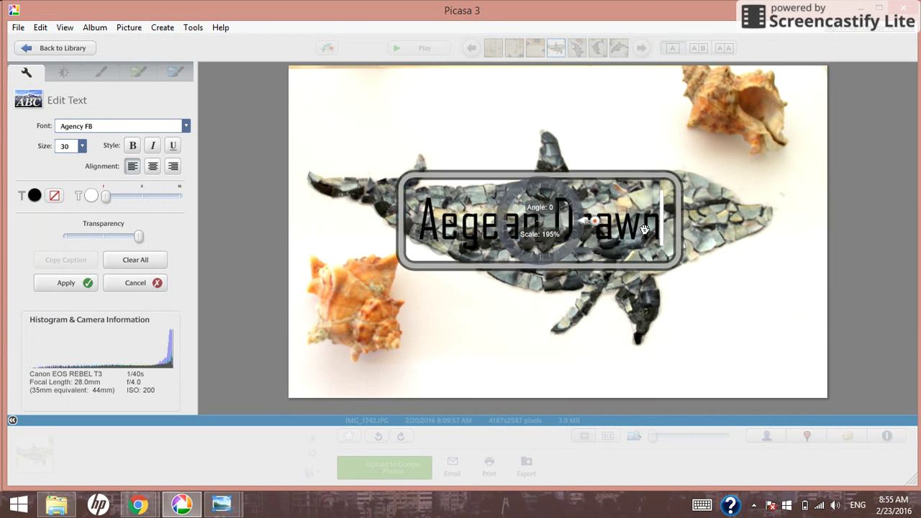
Step: Restore the text to normal size and angle and move it to the lower right corner
left_click_drag(644, 229, 674, 314)
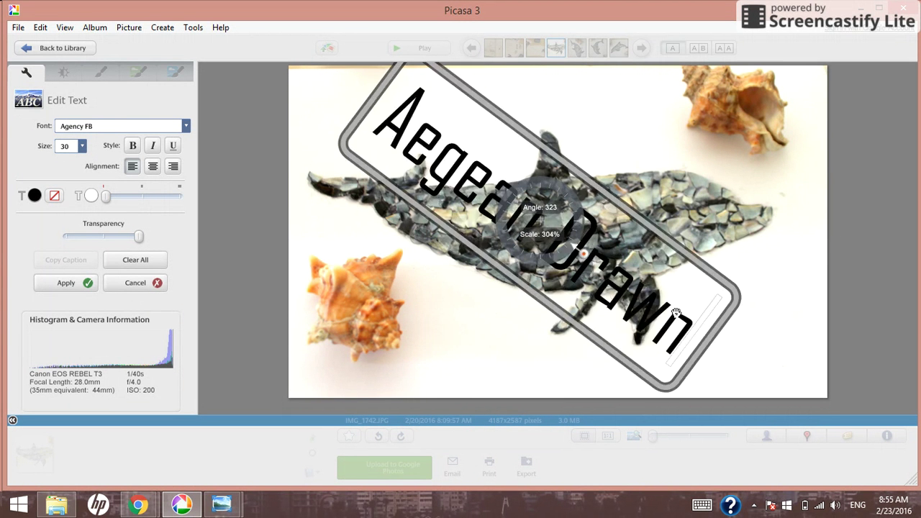
left_click_drag(674, 313, 573, 310)
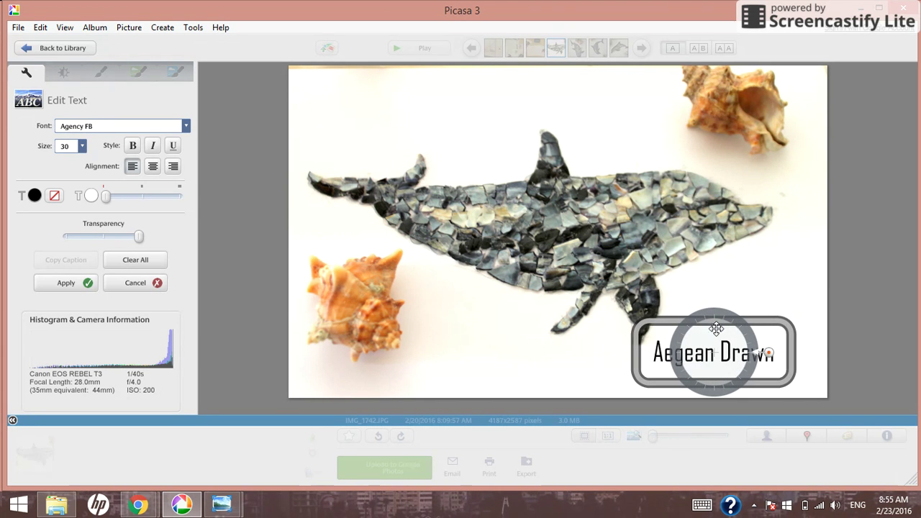
left_click_drag(714, 328, 722, 349)
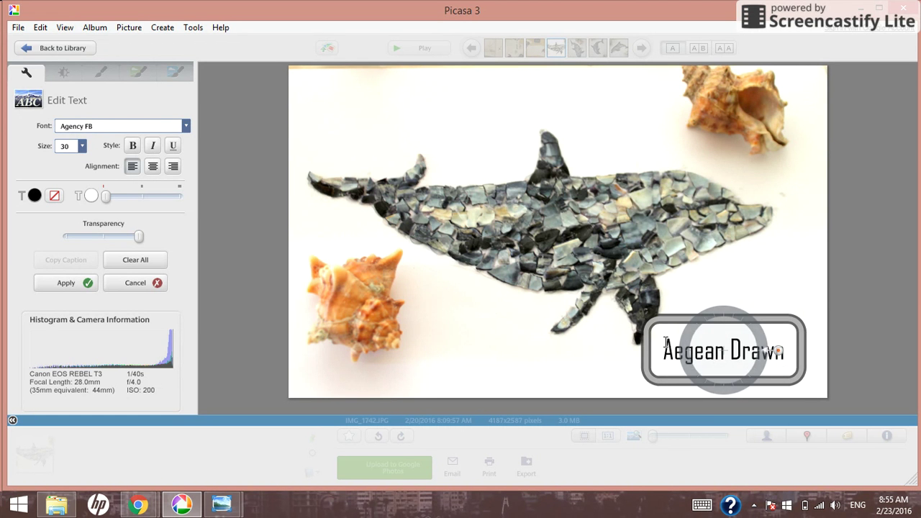
mouse_move(302, 178)
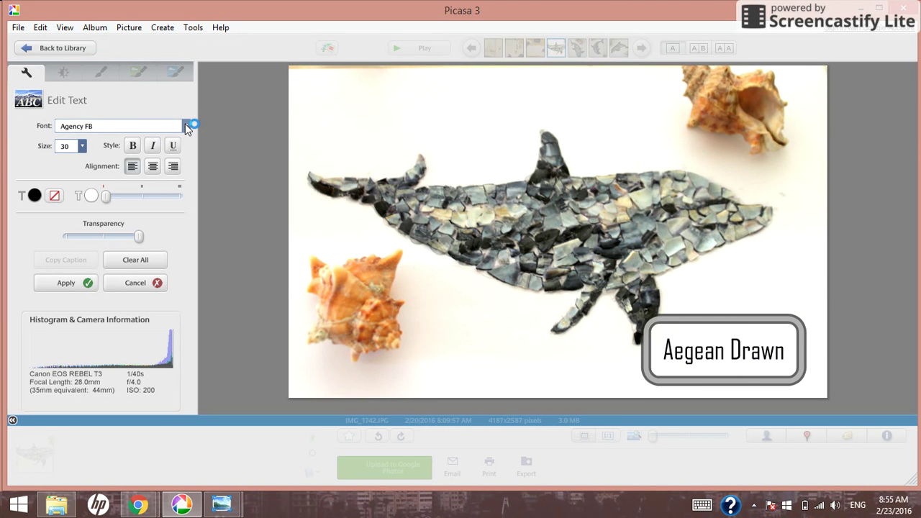
Step: Restyle 'Aegean Drawn' in a thin script font and make it semi-transparent
left_click(185, 125)
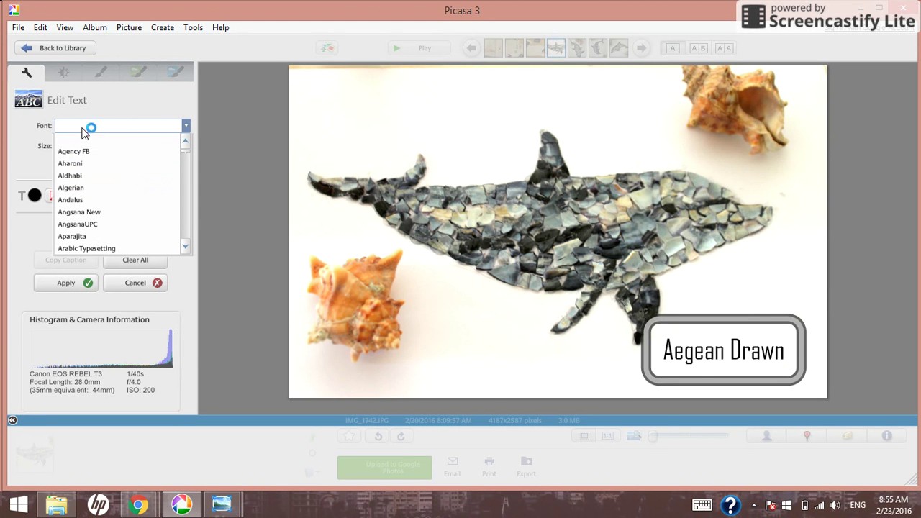
left_click(70, 187)
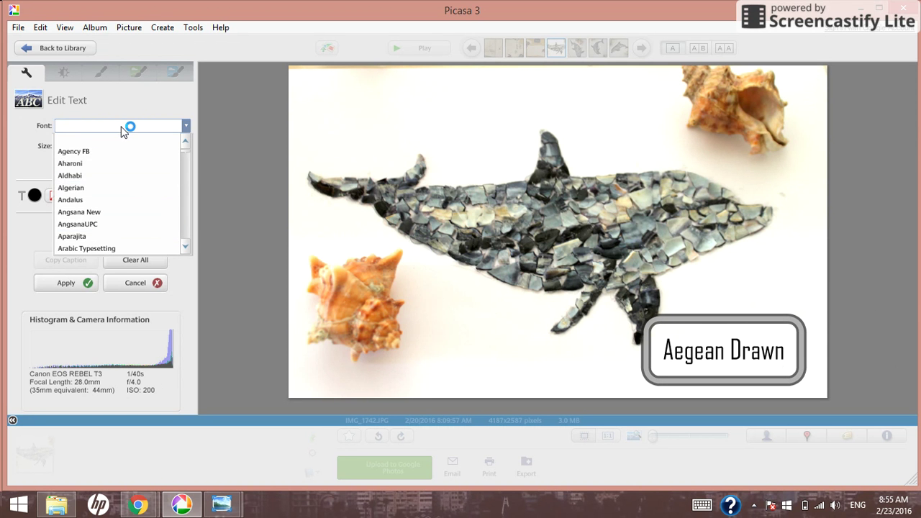
left_click(78, 126)
type("Sacramento")
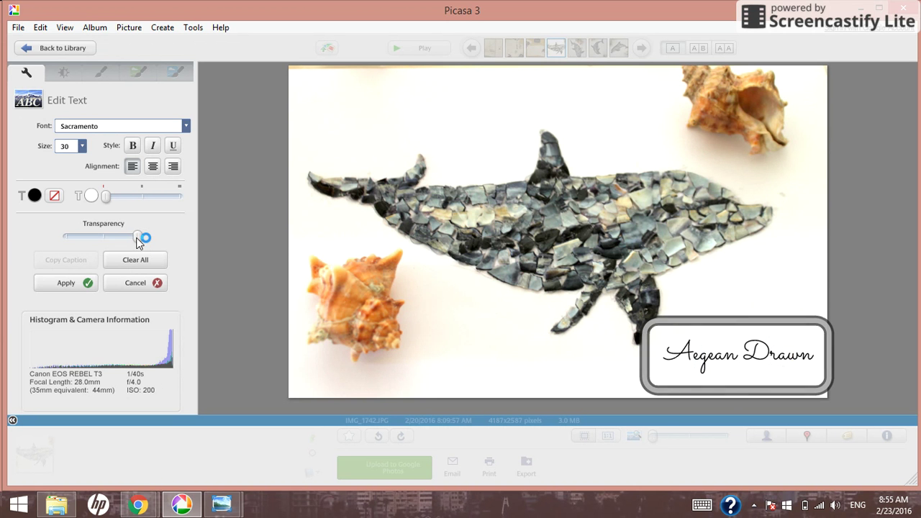
left_click_drag(144, 238, 115, 237)
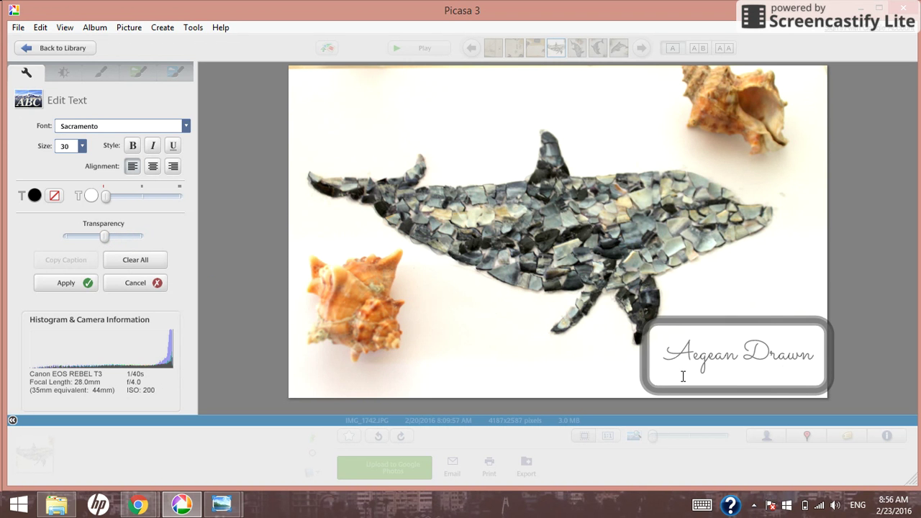
Step: Settle the signature in the lower right corner after comparing with the reference photo
left_click_drag(736, 352, 626, 136)
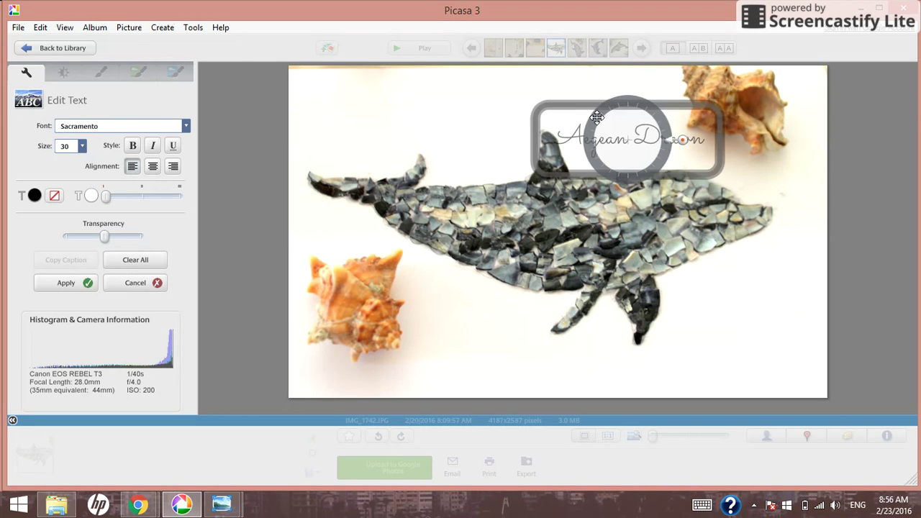
left_click_drag(625, 137, 708, 90)
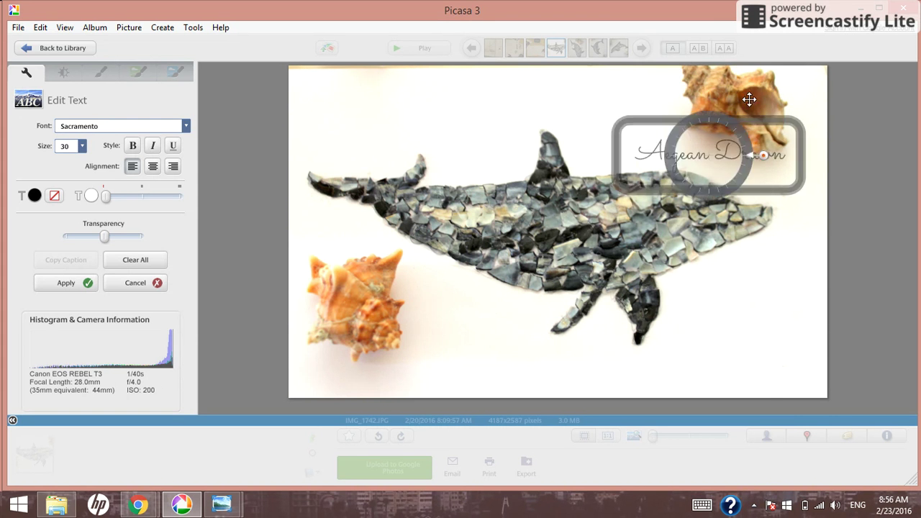
left_click_drag(707, 155, 731, 362)
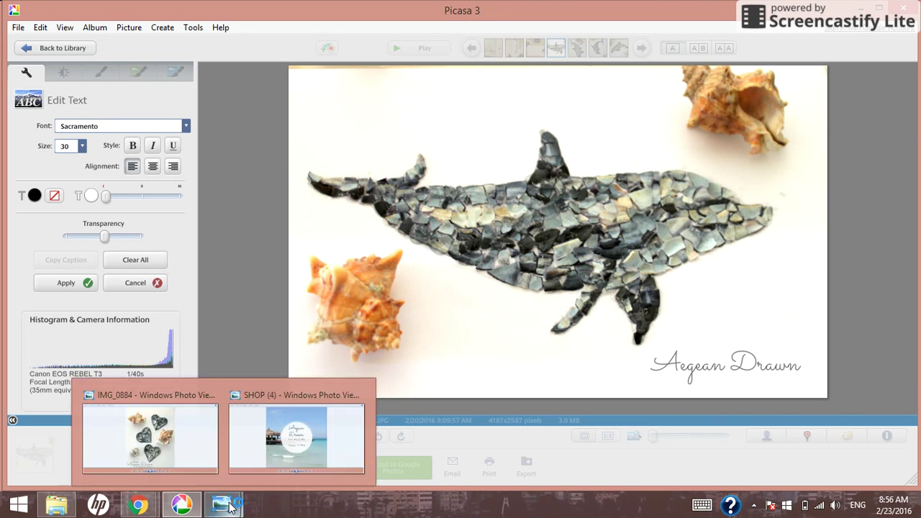
left_click(149, 438)
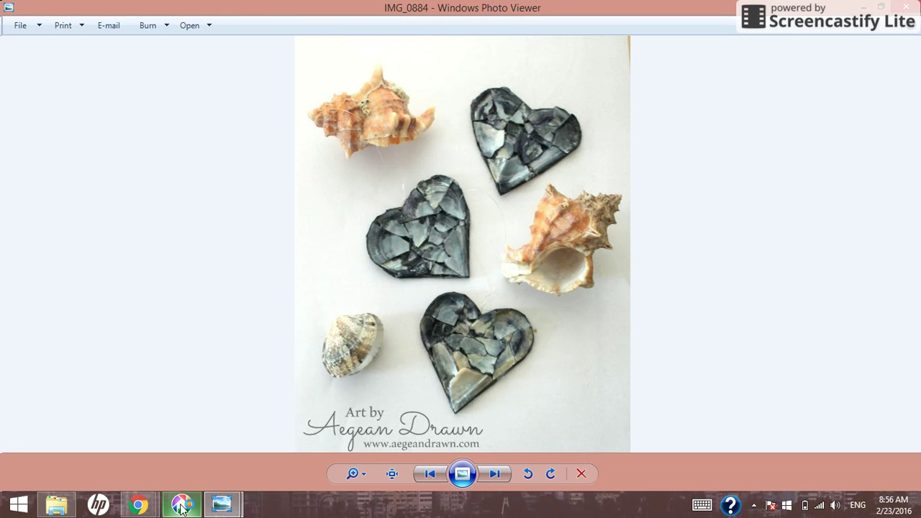
left_click(181, 503)
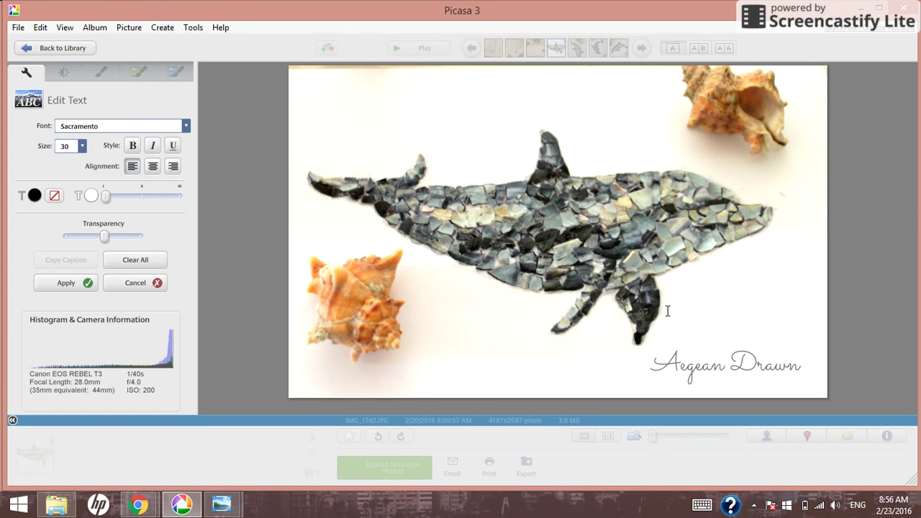
mouse_move(679, 287)
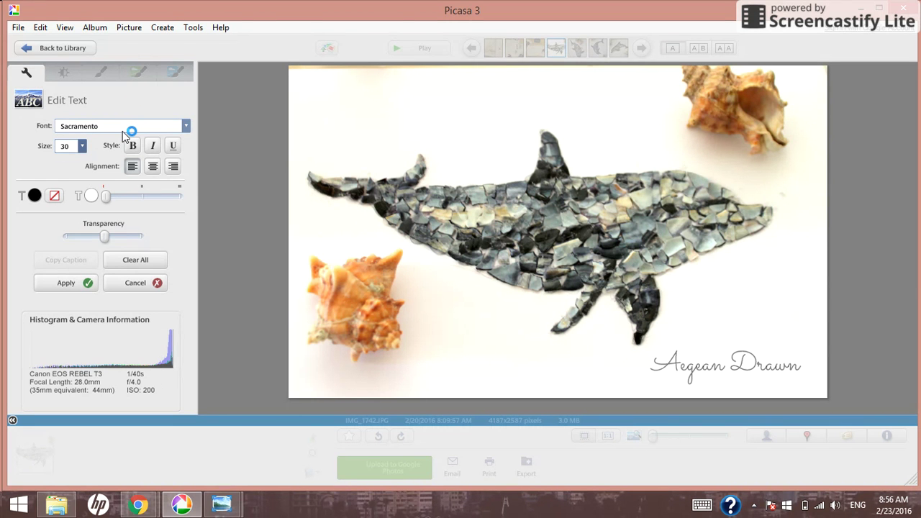
Step: Add 'Art by' in Aldhabi size 20 just above the Aegean Drawn signature
left_click(186, 126)
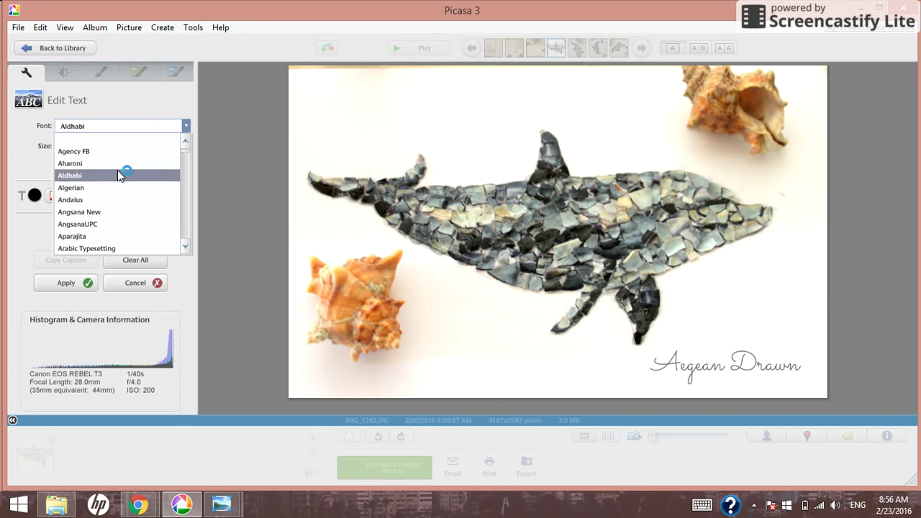
left_click(69, 175)
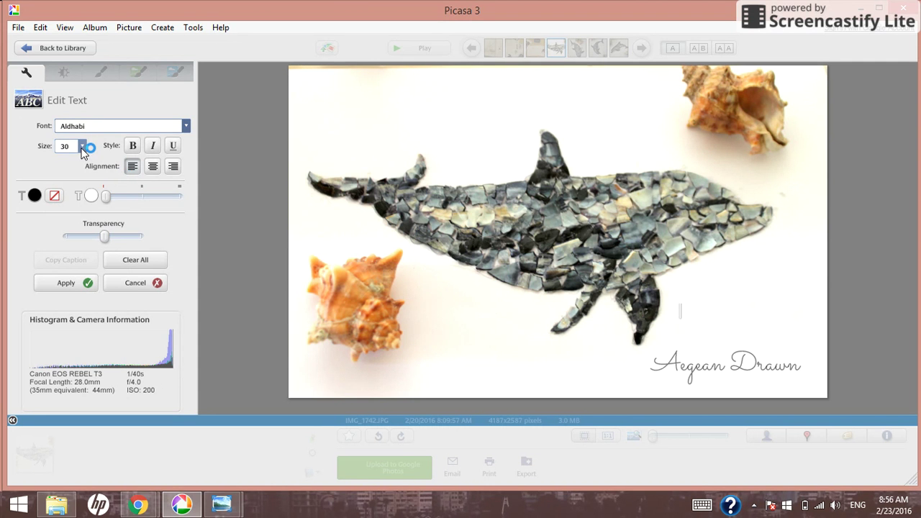
left_click(81, 145)
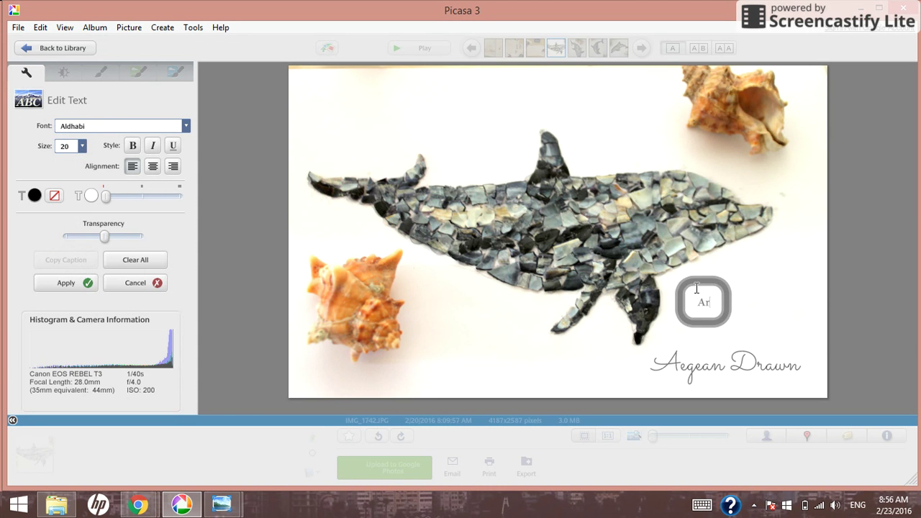
type("Art by")
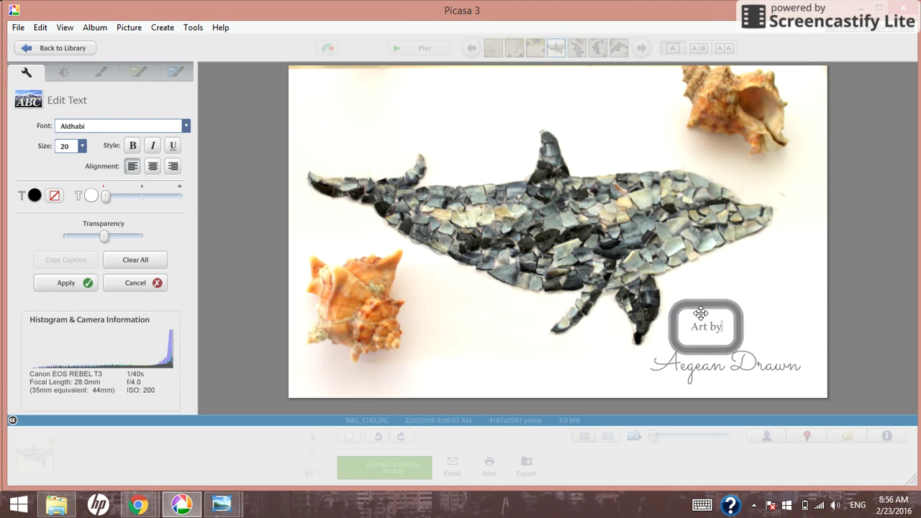
left_click_drag(702, 325, 696, 352)
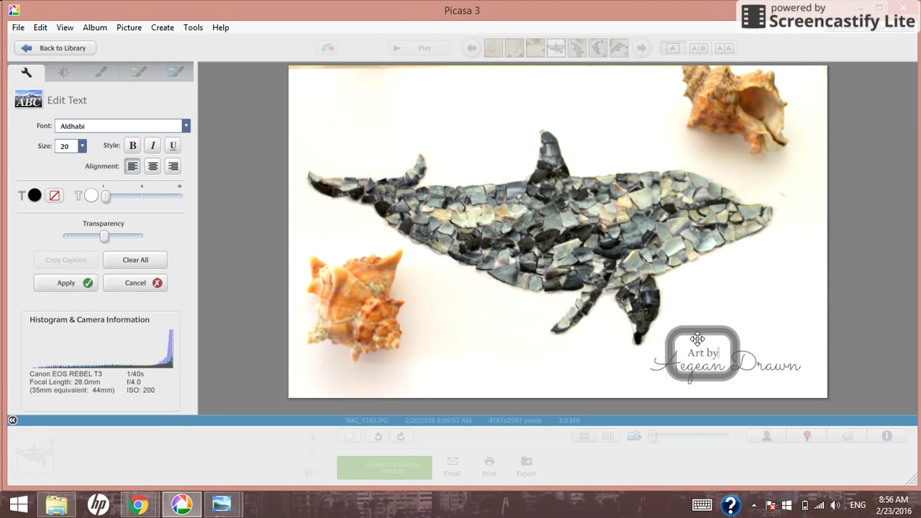
left_click_drag(698, 338, 736, 367)
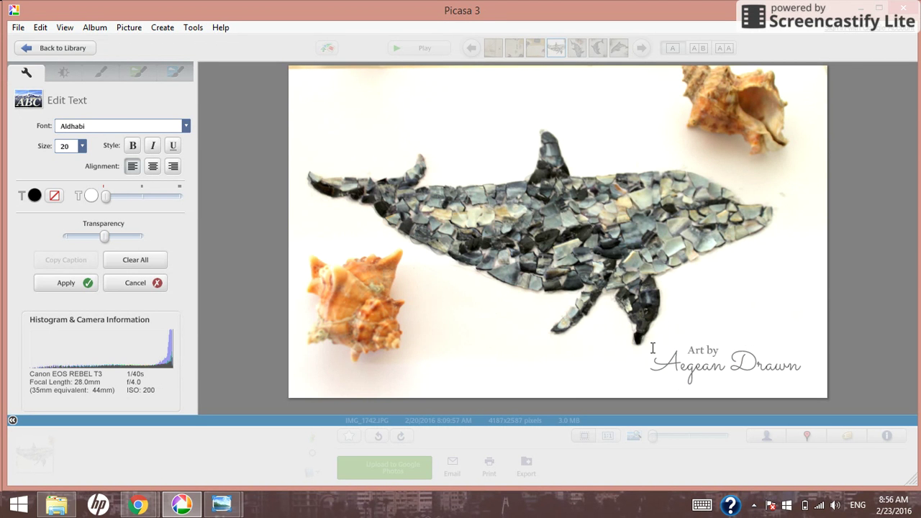
mouse_move(515, 336)
type("www.aegeandr")
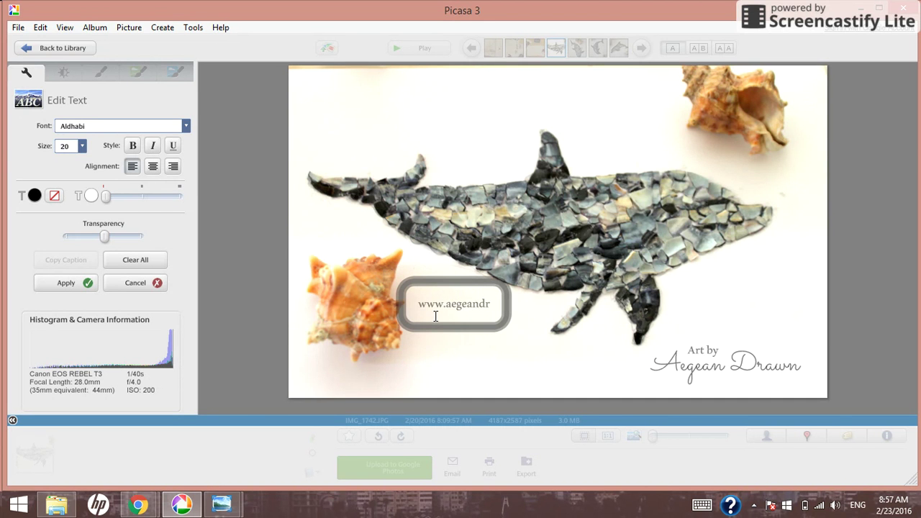
type("awn.com")
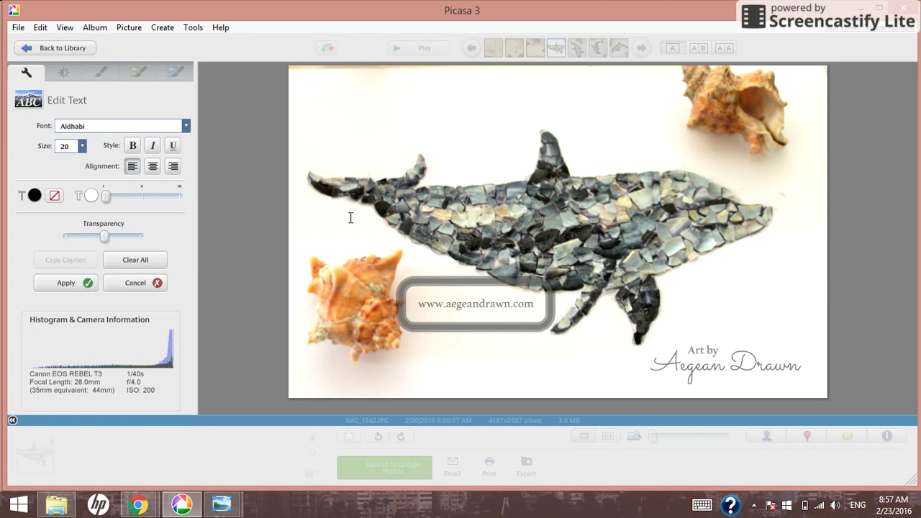
left_click_drag(475, 304, 734, 399)
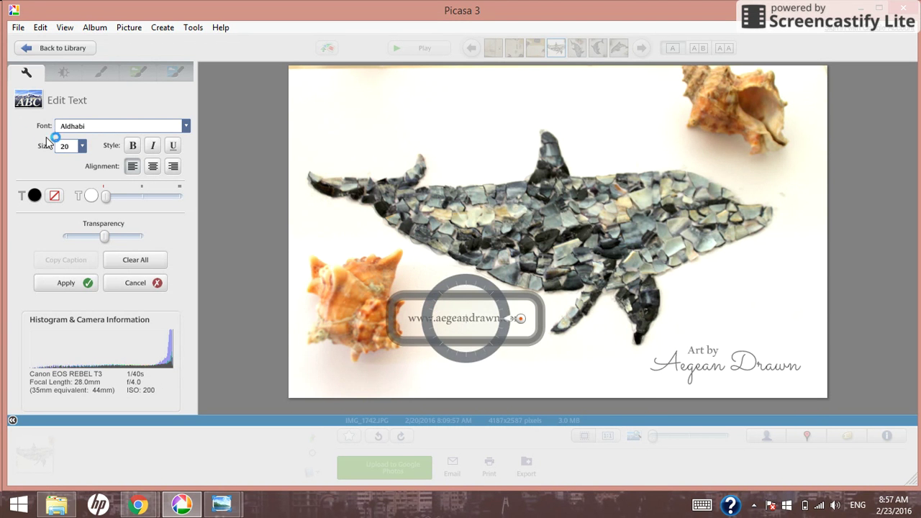
left_click(81, 145)
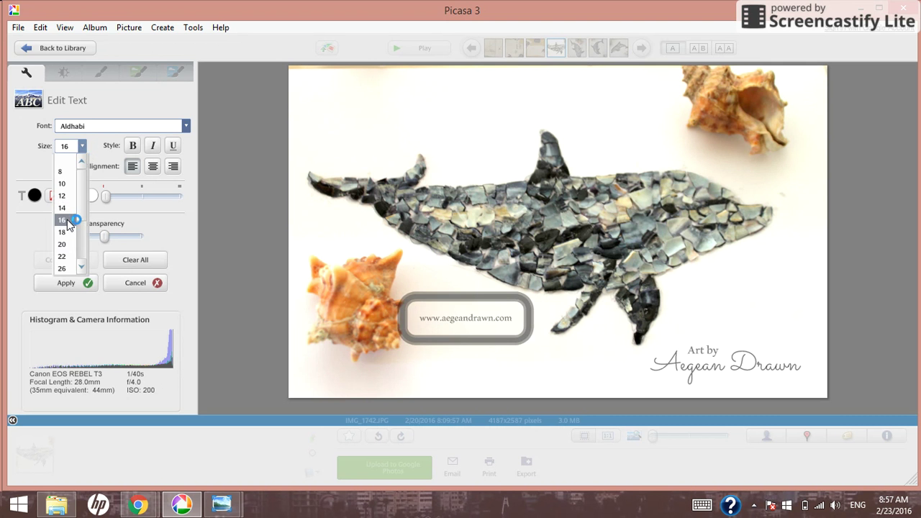
left_click(60, 219)
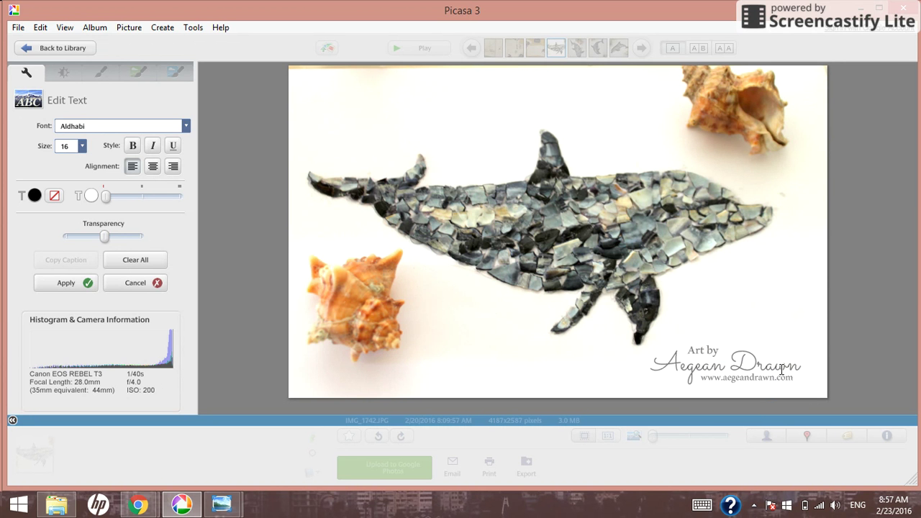
mouse_move(530, 338)
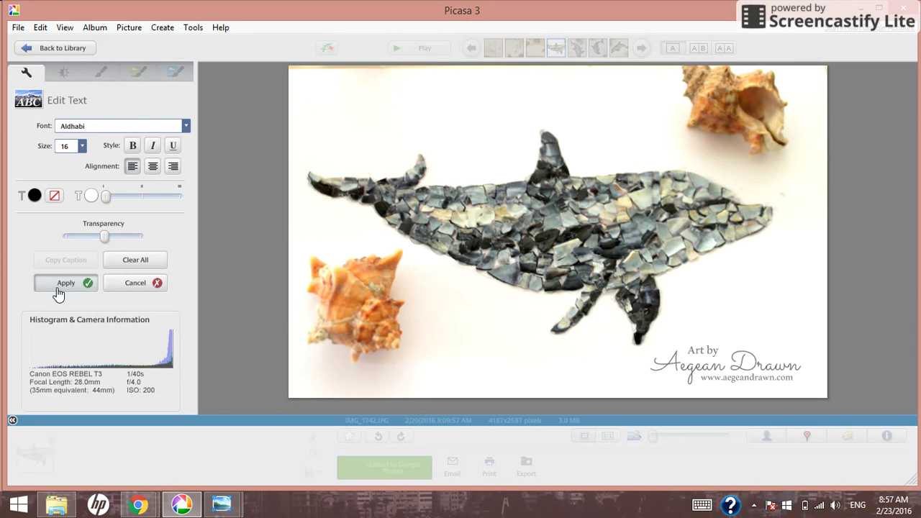
Step: Apply the Art by, Aegean Drawn and website text to the photo
left_click(67, 282)
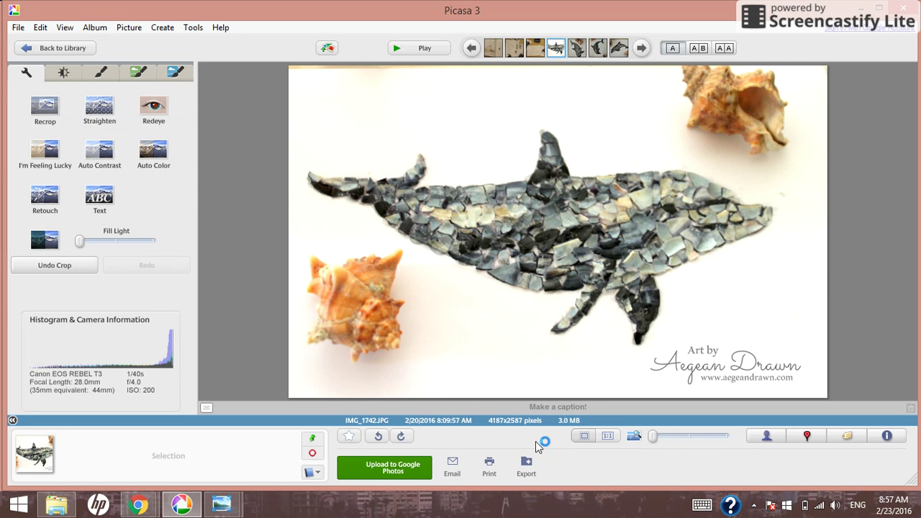
mouse_move(530, 458)
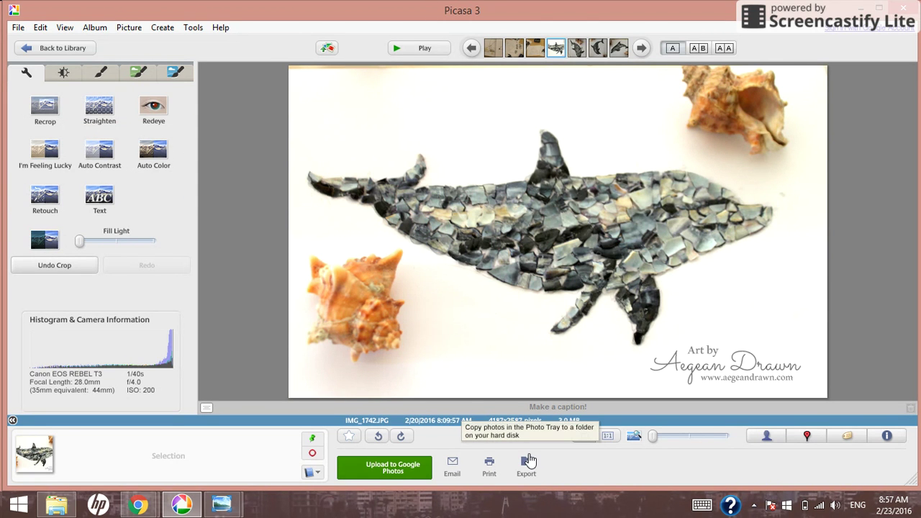
Step: Export the photo to the folder with the built-in watermark stamp turned off
left_click(527, 466)
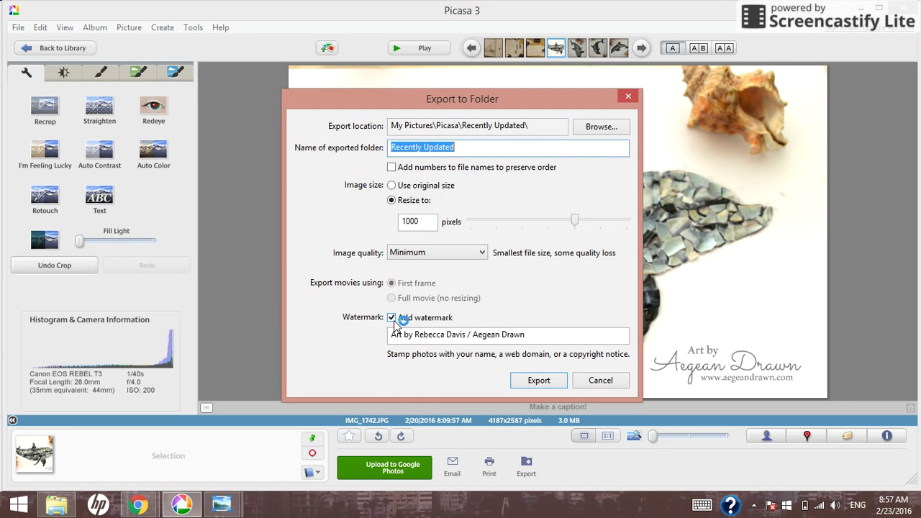
left_click(392, 318)
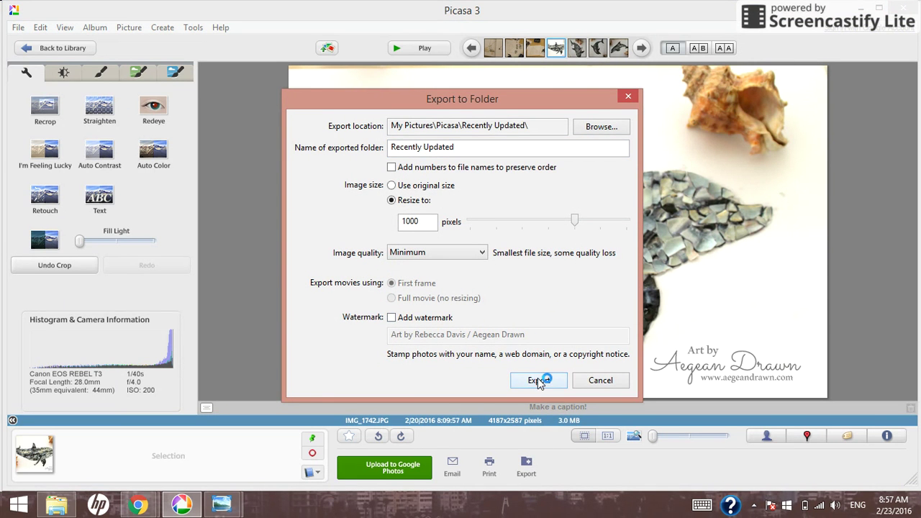
left_click(535, 380)
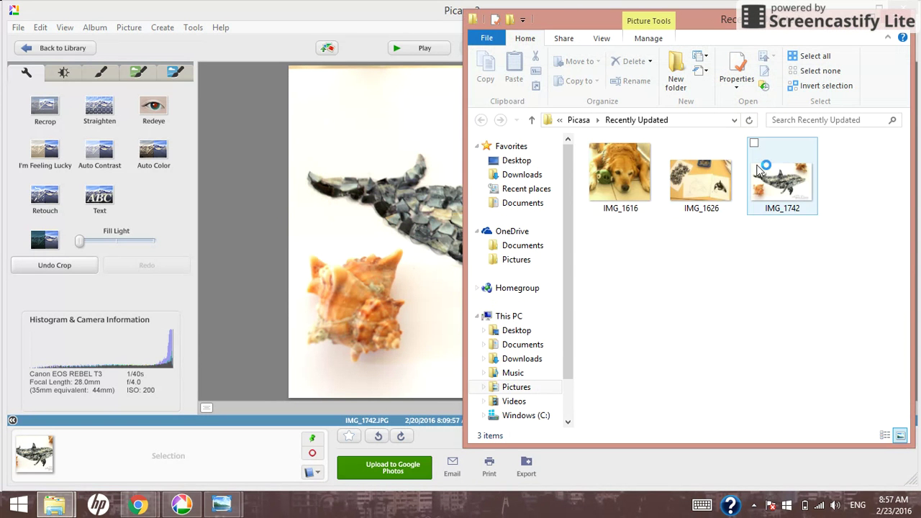
double_click(782, 175)
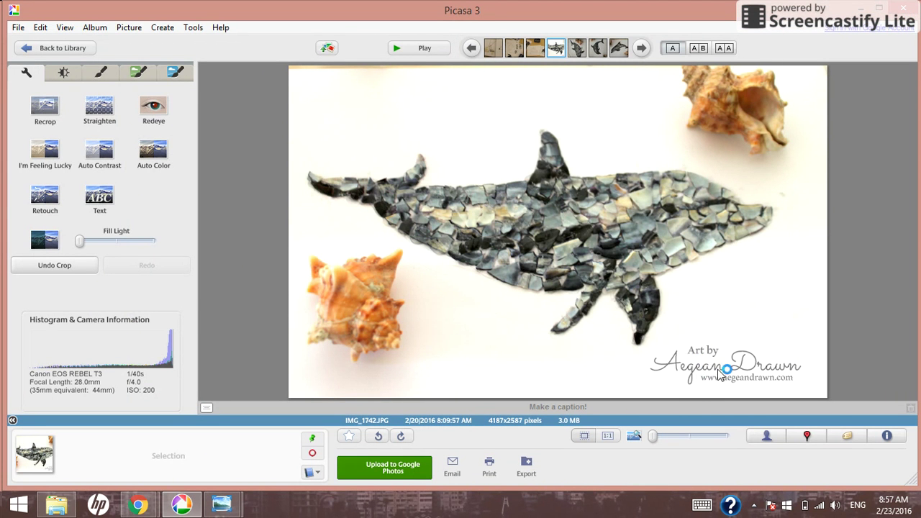
mouse_move(806, 353)
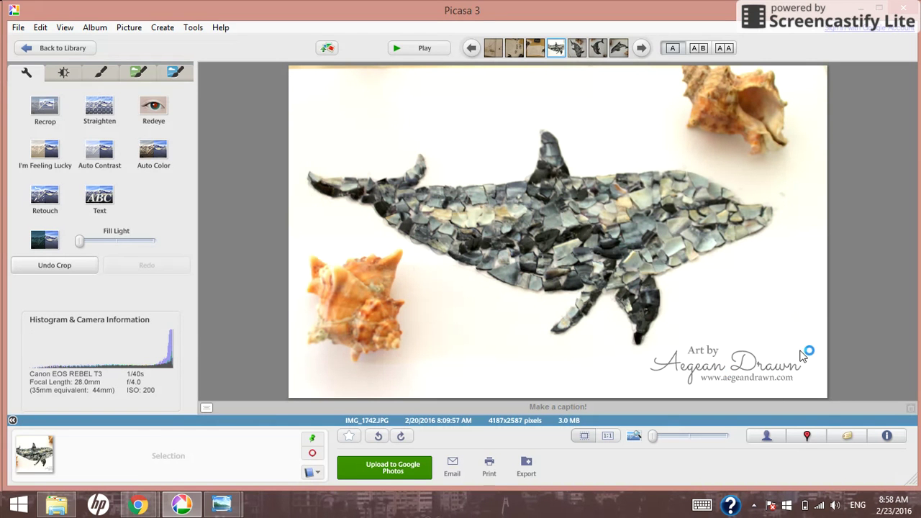
mouse_move(760, 359)
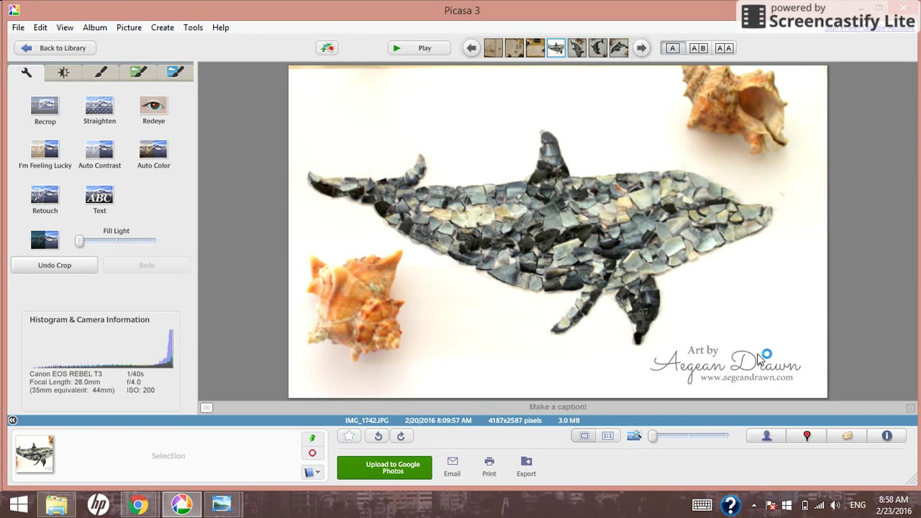
mouse_move(673, 351)
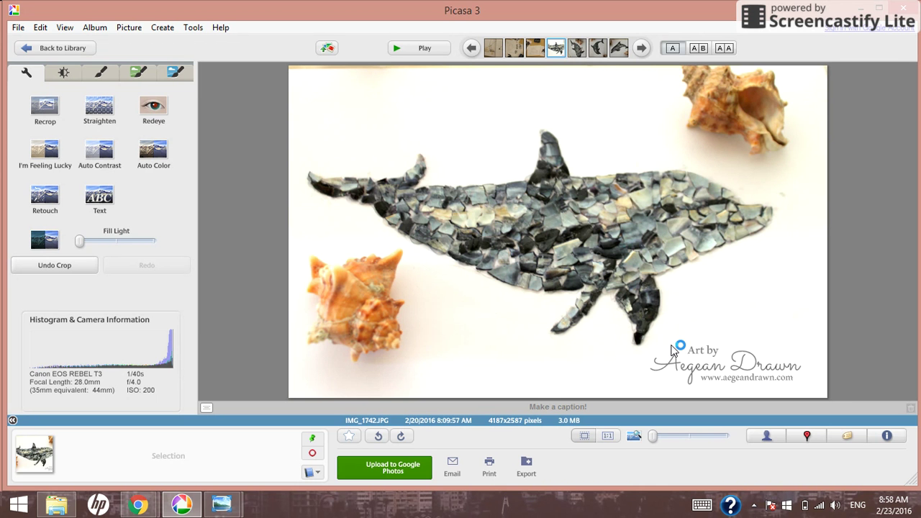
mouse_move(670, 260)
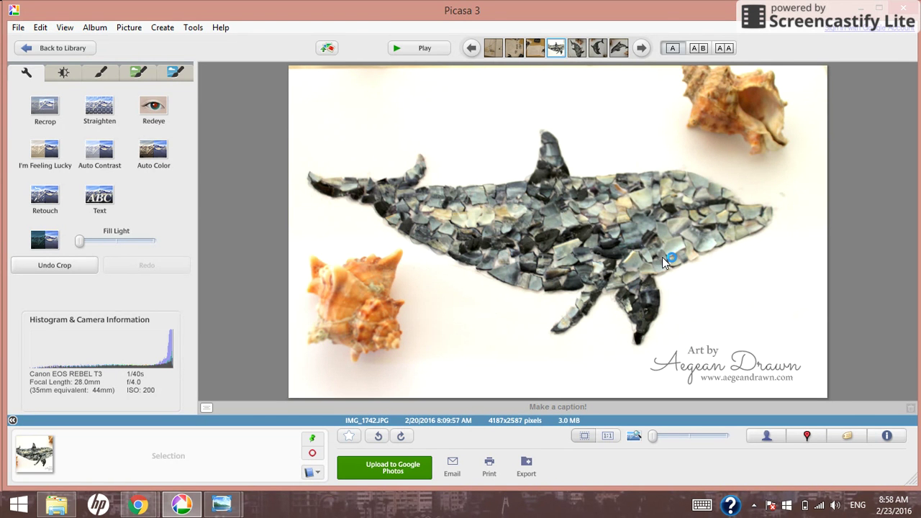
Step: Reopen the orca photo from the library and select its watermark text to check the Sacramento font
left_click(55, 47)
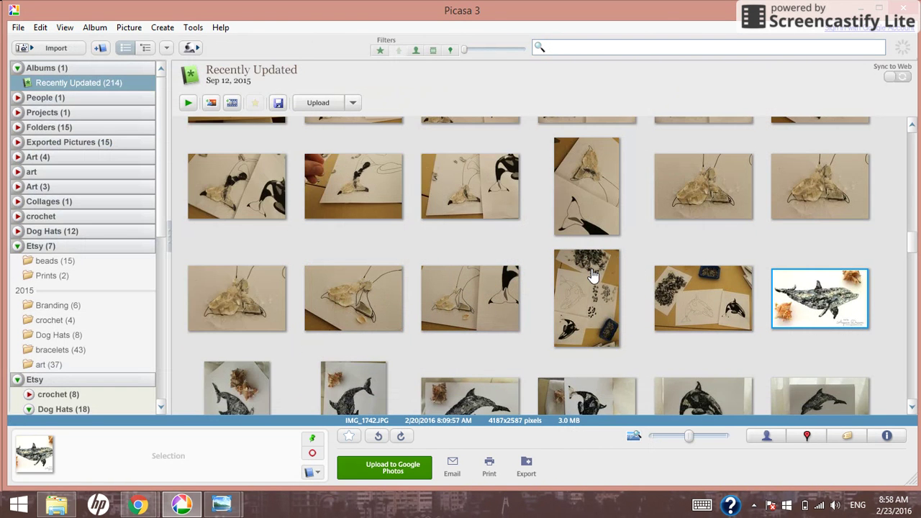
double_click(819, 298)
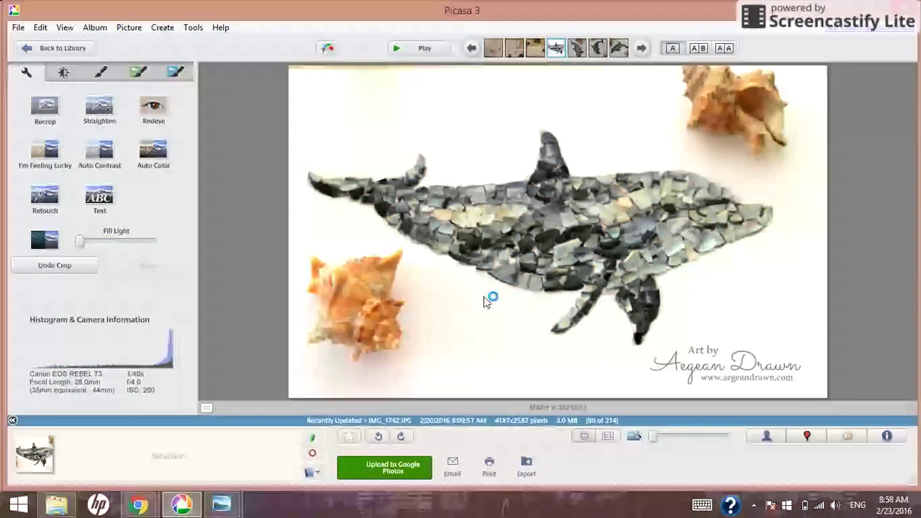
left_click(99, 198)
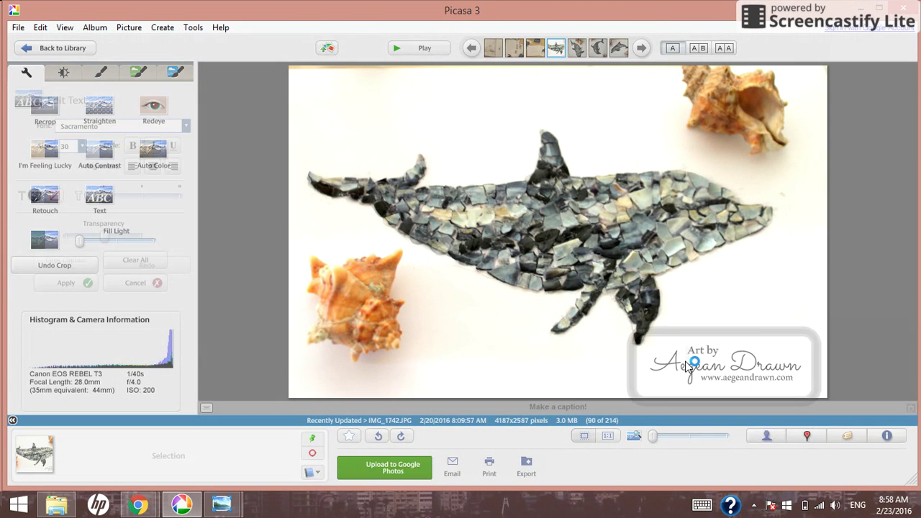
left_click(99, 200)
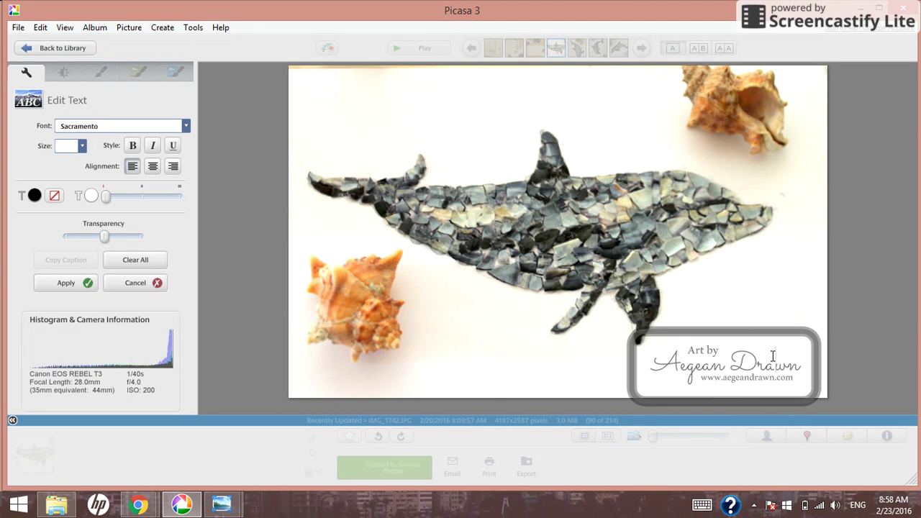
mouse_move(665, 314)
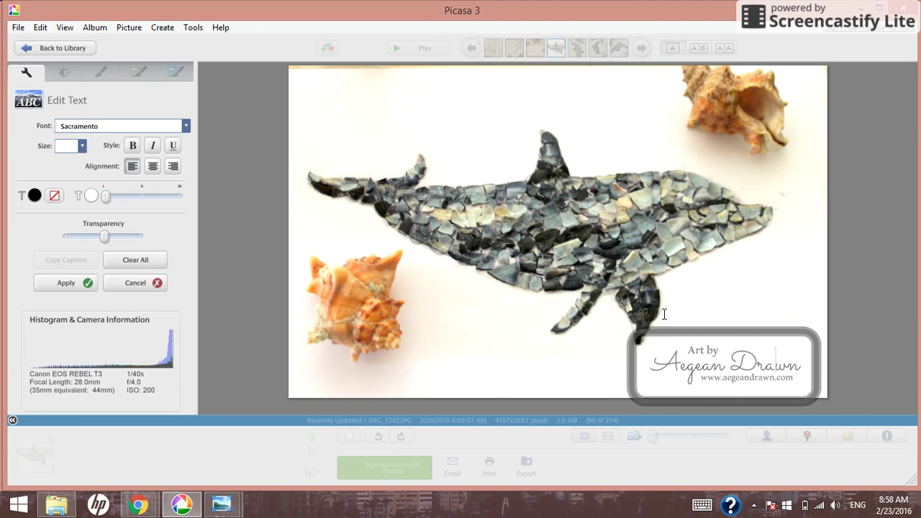
mouse_move(662, 371)
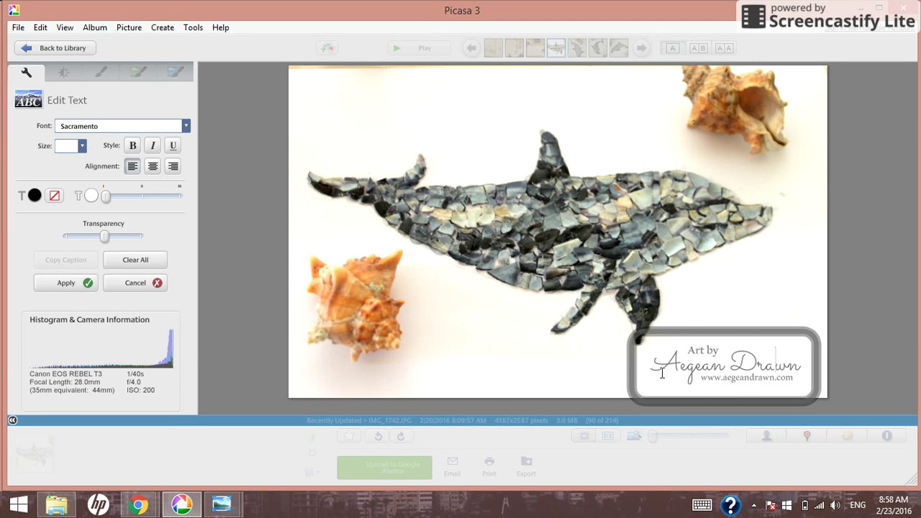
mouse_move(136, 295)
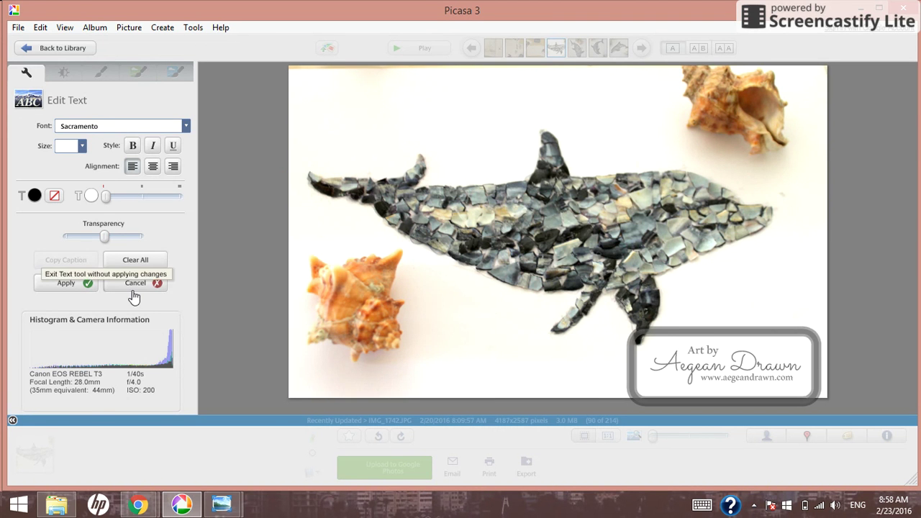
Step: Cancel text editing, then view the Tuning and Basic Fixes tabs on the shell-on-wire photo
left_click(135, 282)
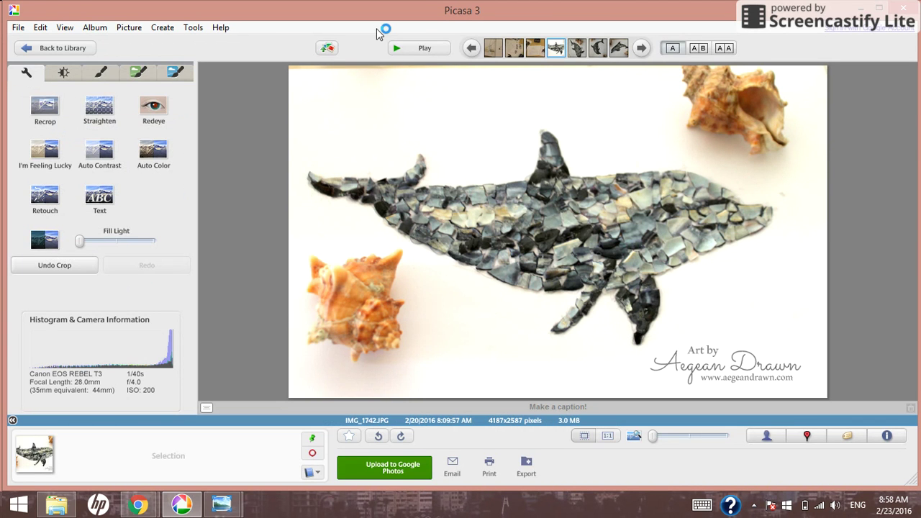
mouse_move(66, 48)
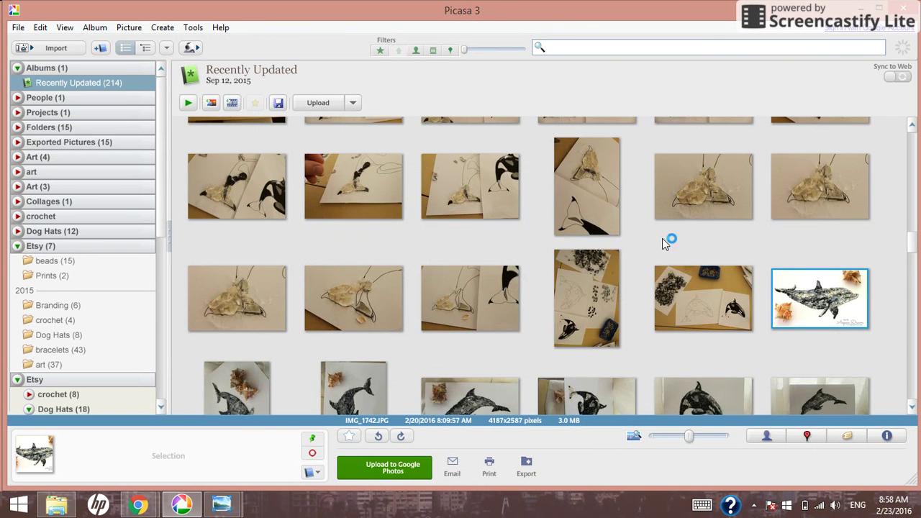
mouse_move(408, 371)
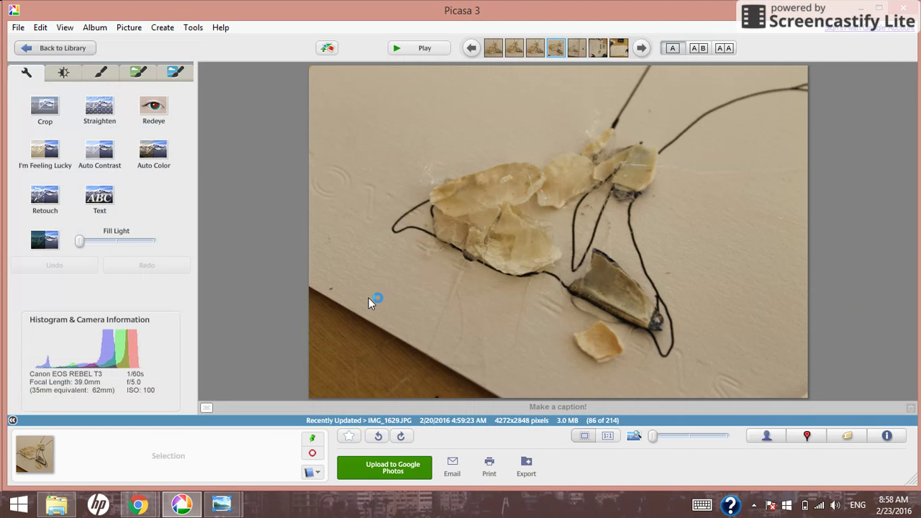
left_click(63, 72)
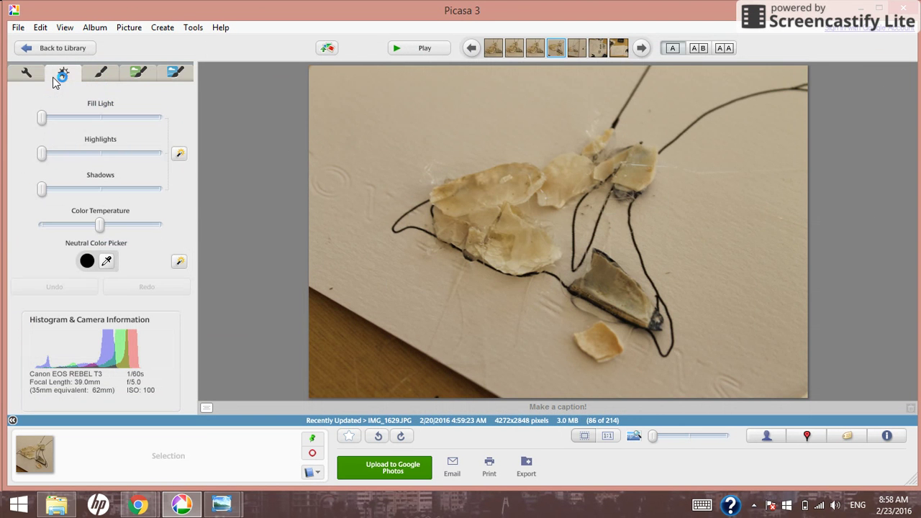
mouse_move(213, 89)
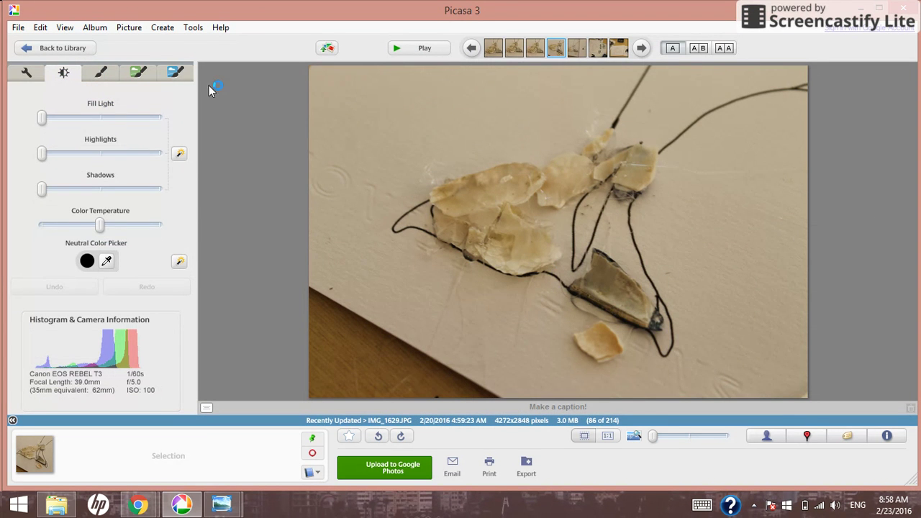
left_click(26, 72)
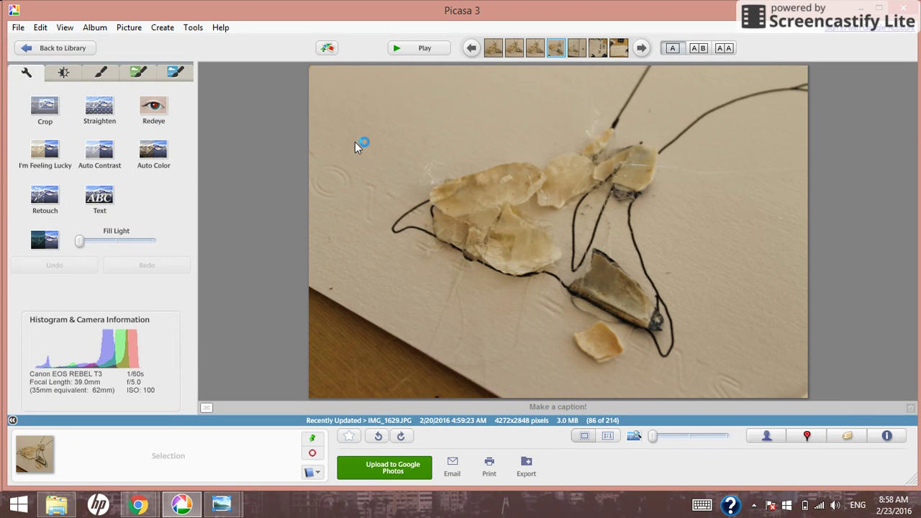
mouse_move(126, 207)
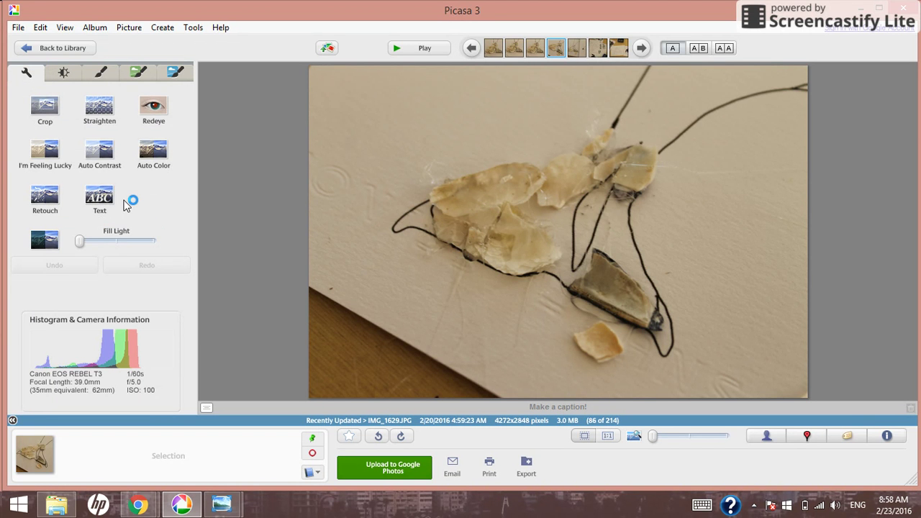
mouse_move(99, 199)
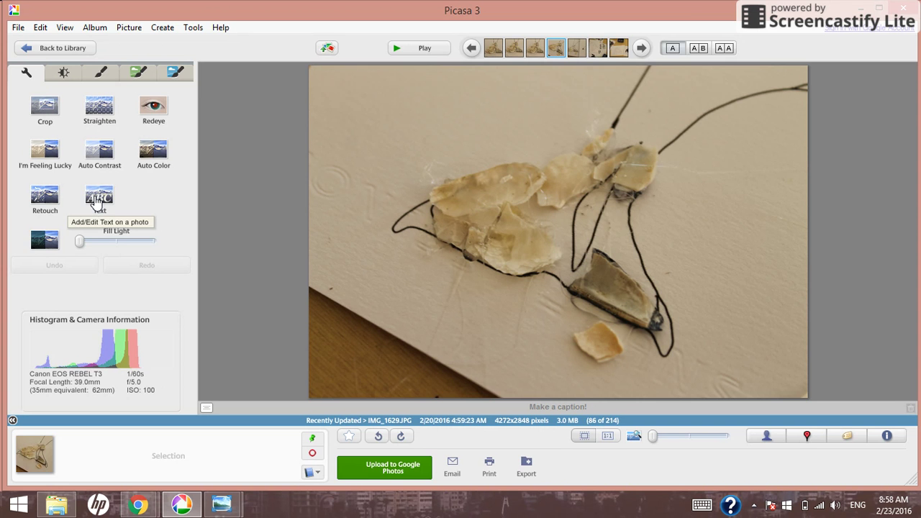
Step: Place 'Aegean Drawn' text up and left of the corner, keep the font, and delete a stray letter
left_click(99, 199)
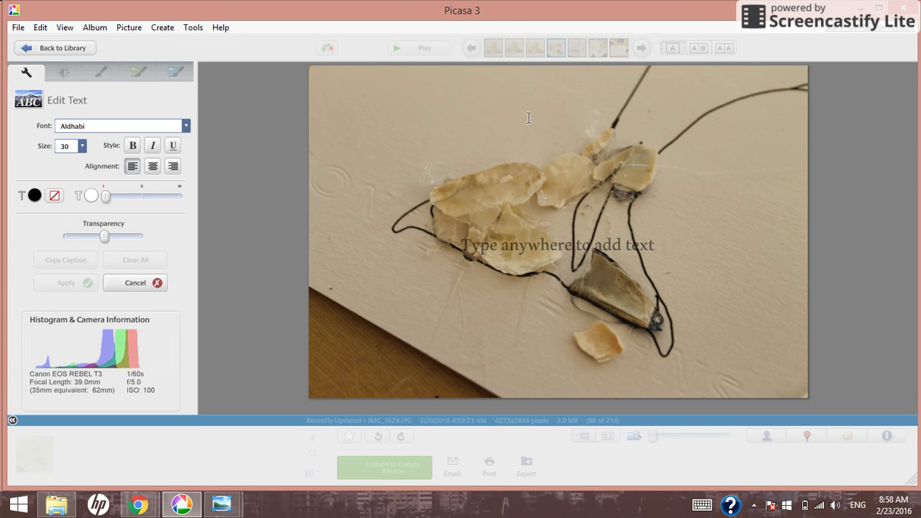
mouse_move(509, 148)
type("Aegean Draw")
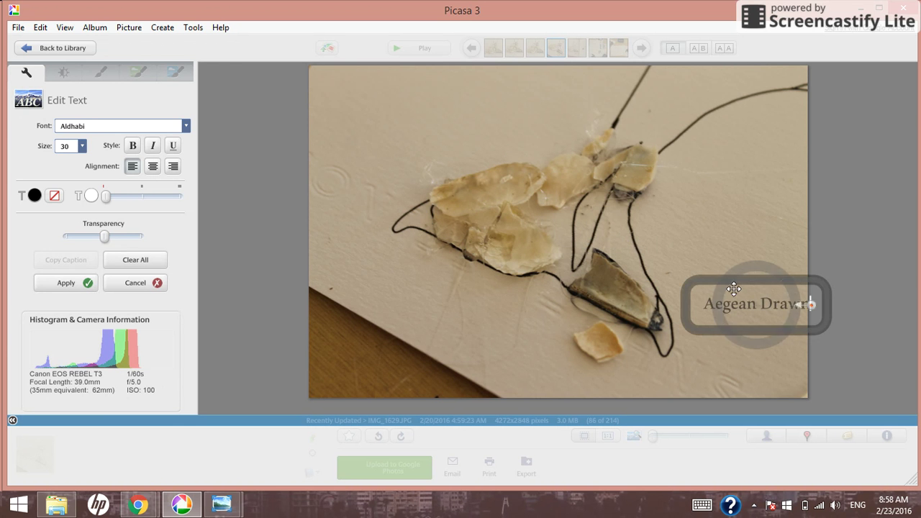
left_click_drag(733, 302, 656, 223)
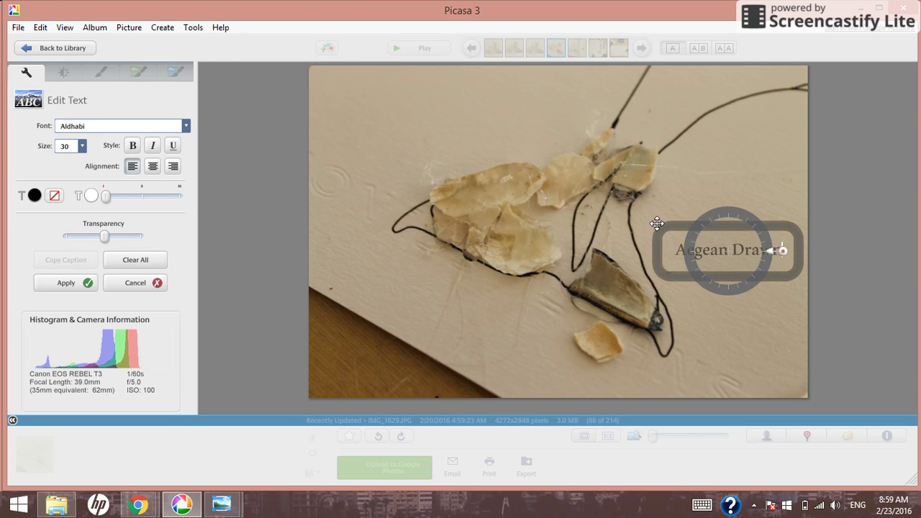
mouse_move(694, 245)
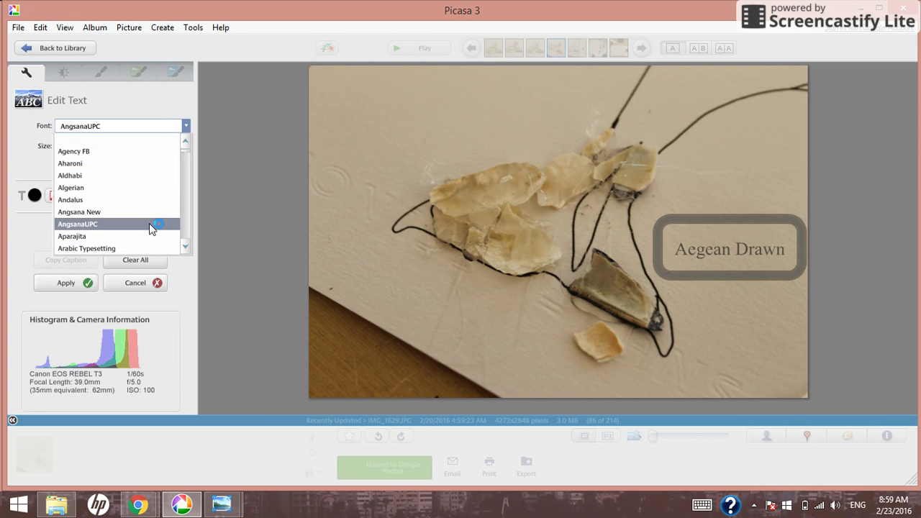
left_click(69, 176)
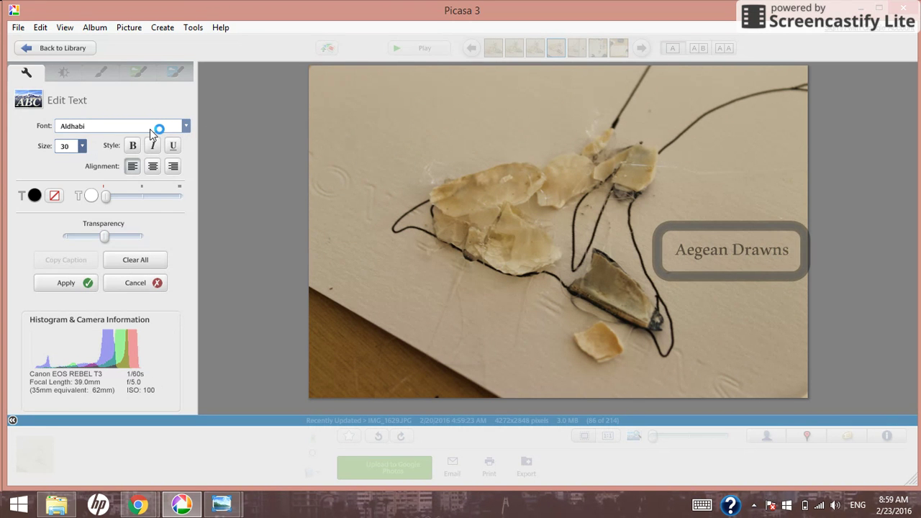
left_click(185, 125)
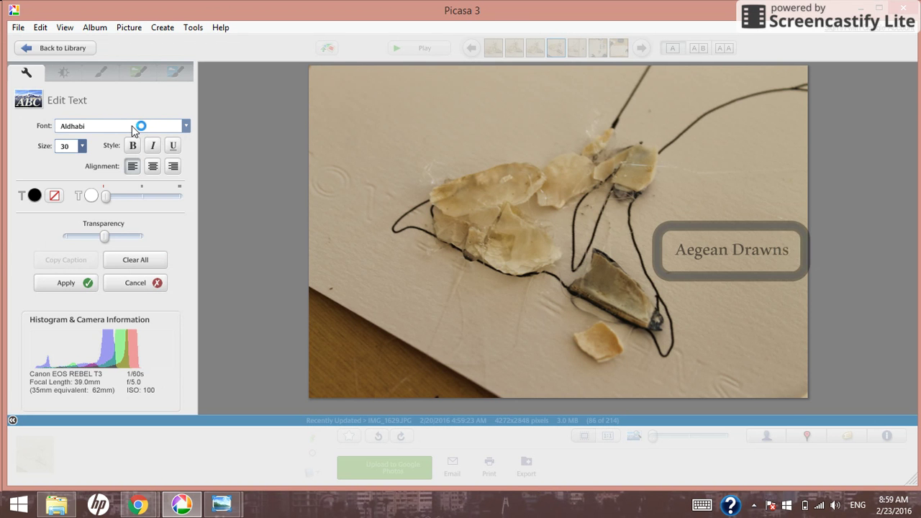
key("backspace")
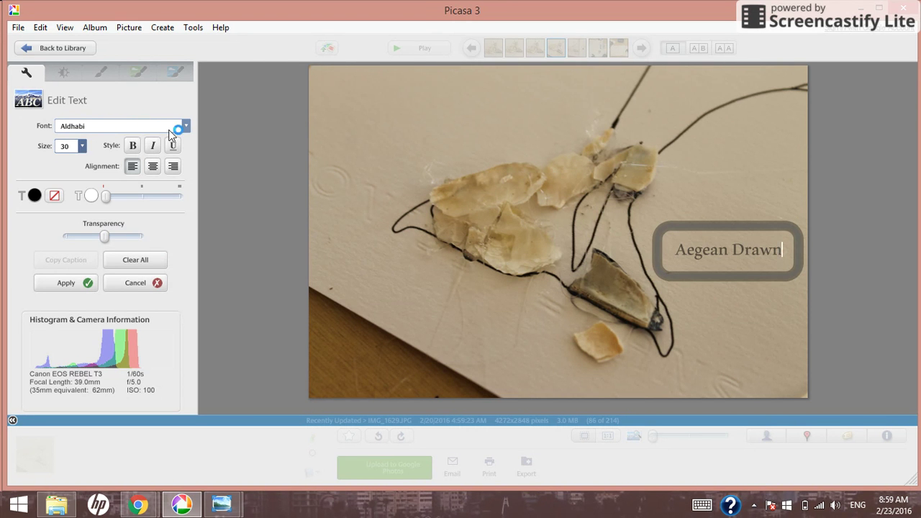
Step: Browse the font list and set the Aegean Drawn caption to MS Reference Sans Serif
left_click(186, 126)
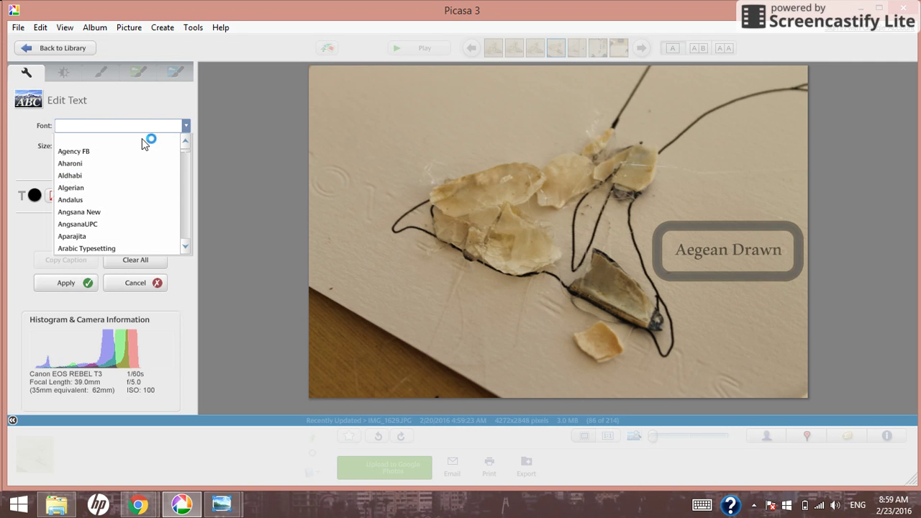
left_click(71, 198)
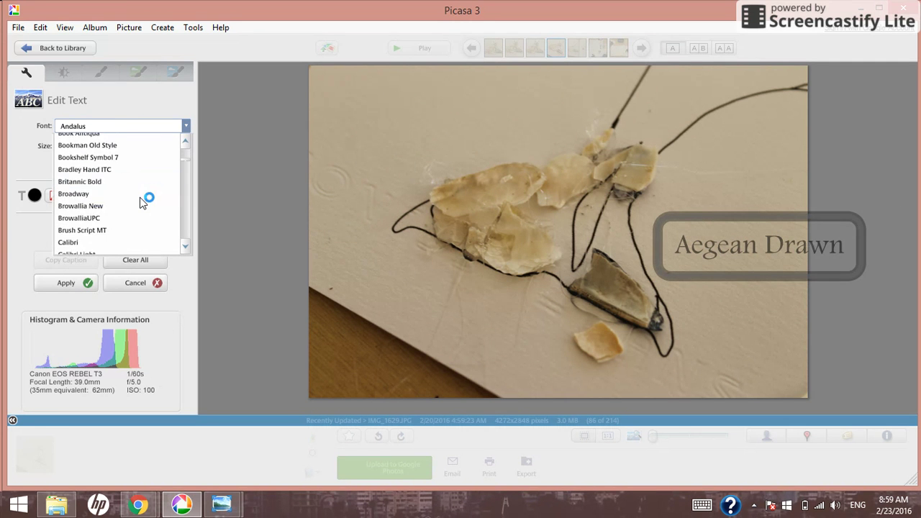
scroll("down", 3)
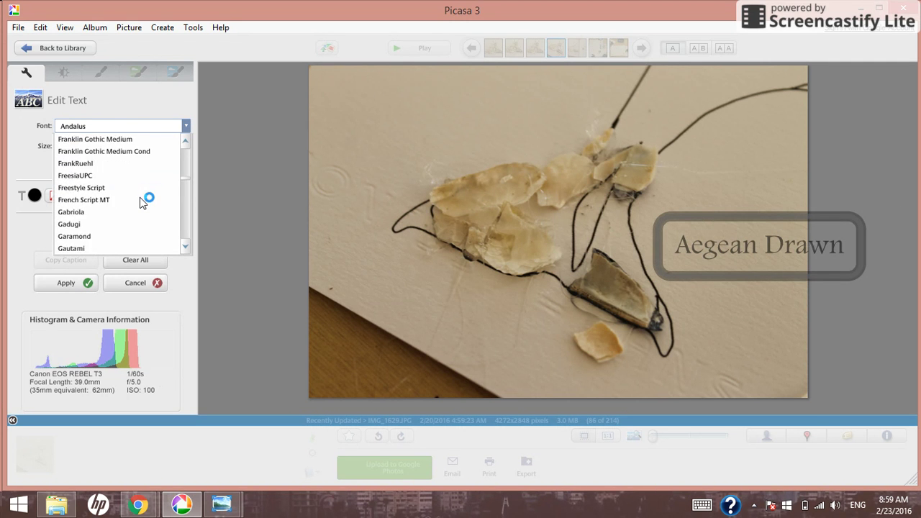
scroll("down", 3)
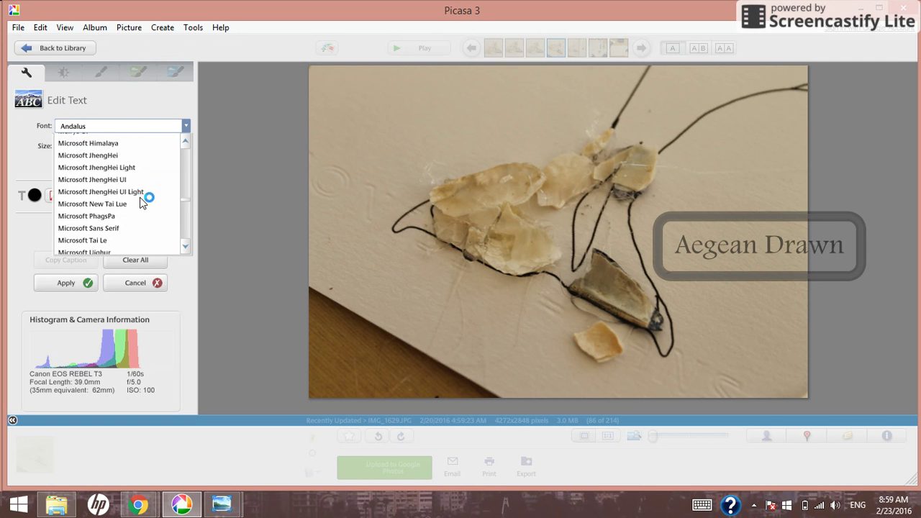
scroll("down", 3)
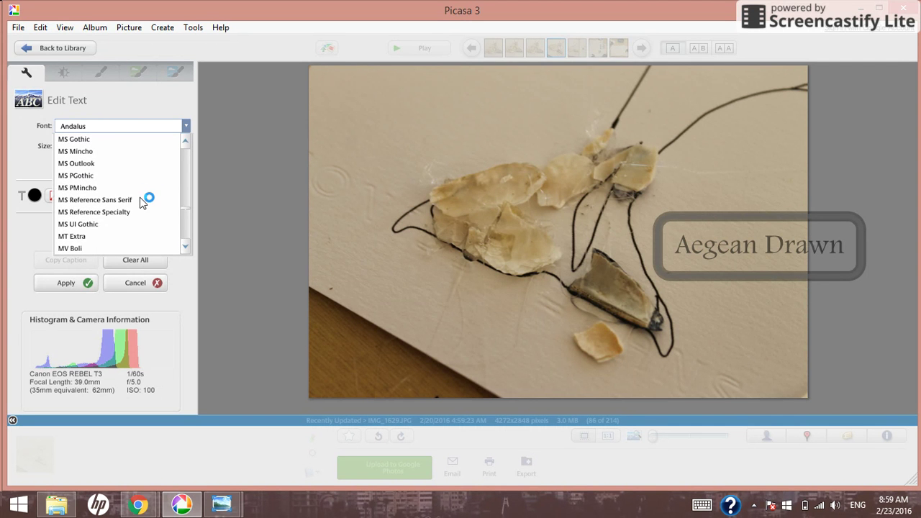
left_click(93, 212)
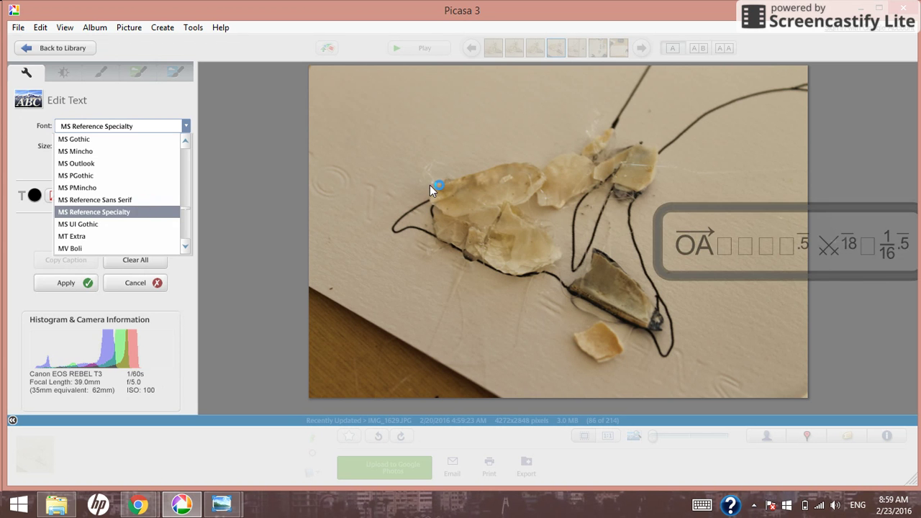
left_click(78, 225)
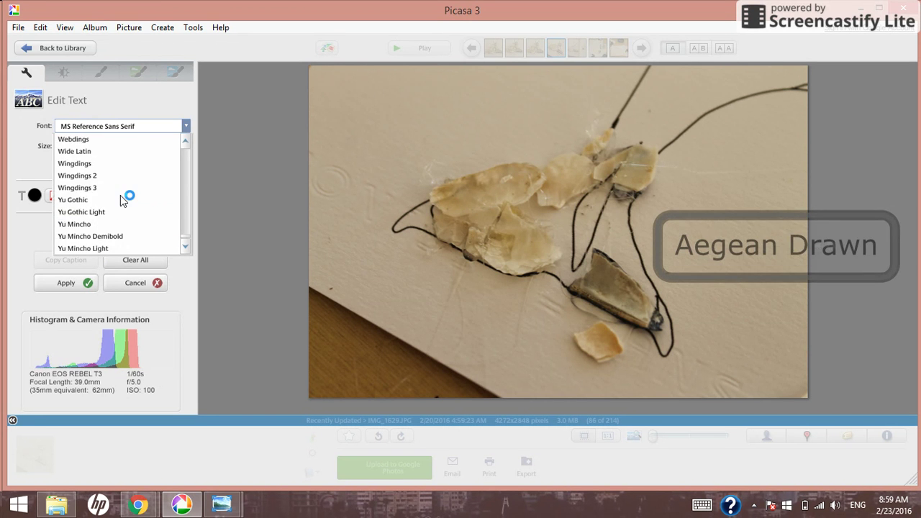
Step: Switch the text to Wingdings 2 and trim it to a single ornament symbol
left_click(77, 175)
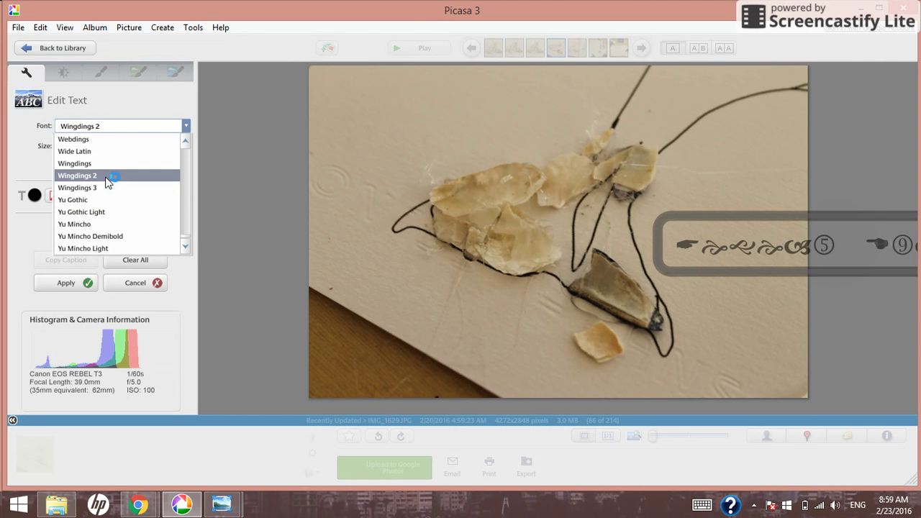
left_click(78, 176)
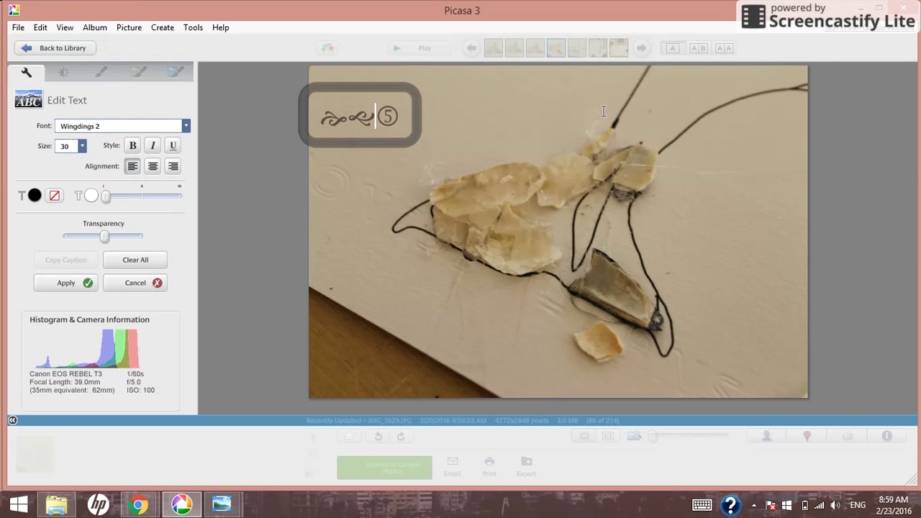
key("Backspace")
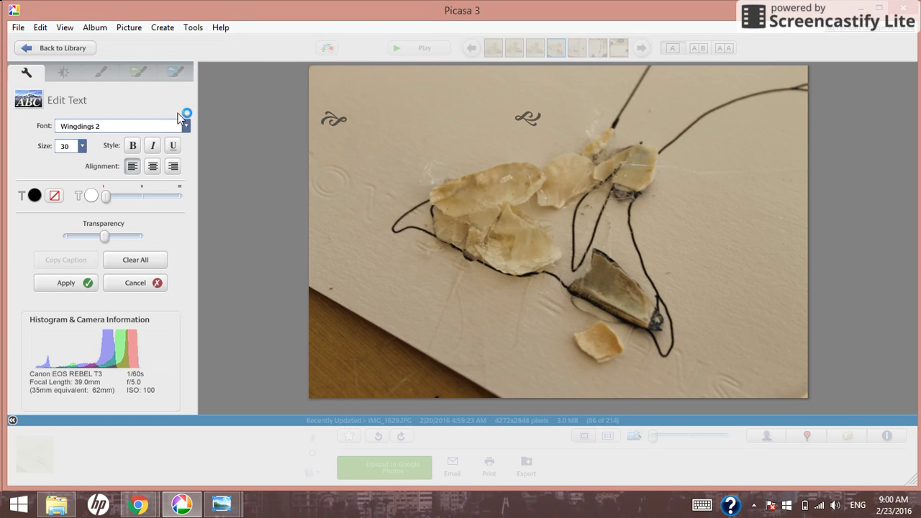
Step: Set the caption font to Aldhabi, move it up between the ornaments and enlarge it
left_click(186, 125)
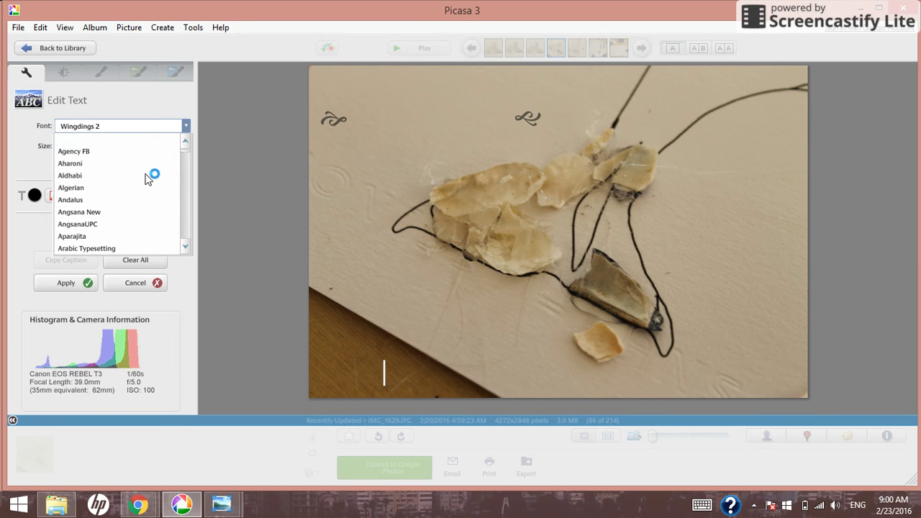
left_click(69, 176)
type("Aegean Dra")
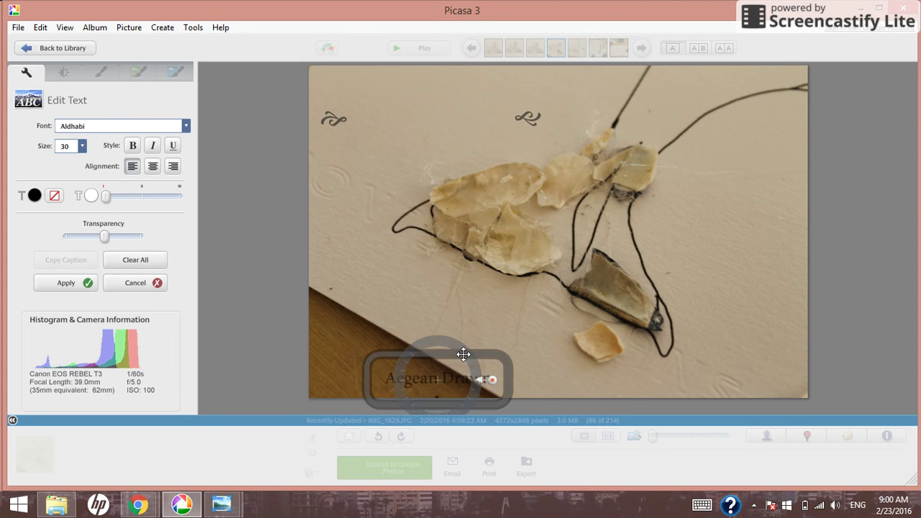
left_click_drag(437, 376, 406, 121)
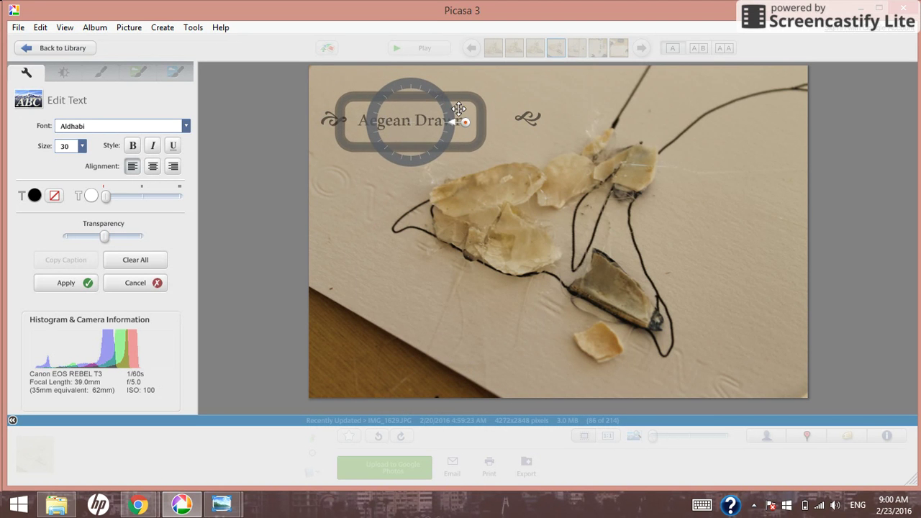
left_click_drag(461, 109, 466, 121)
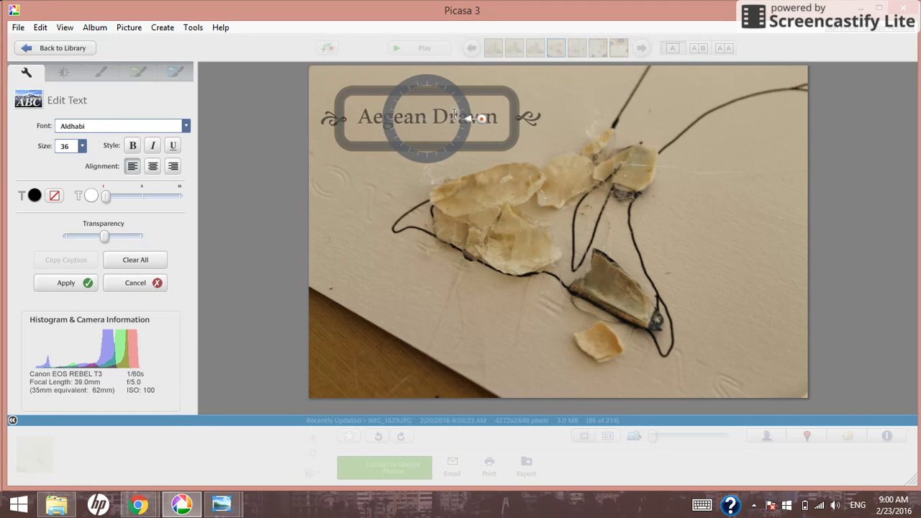
mouse_move(141, 289)
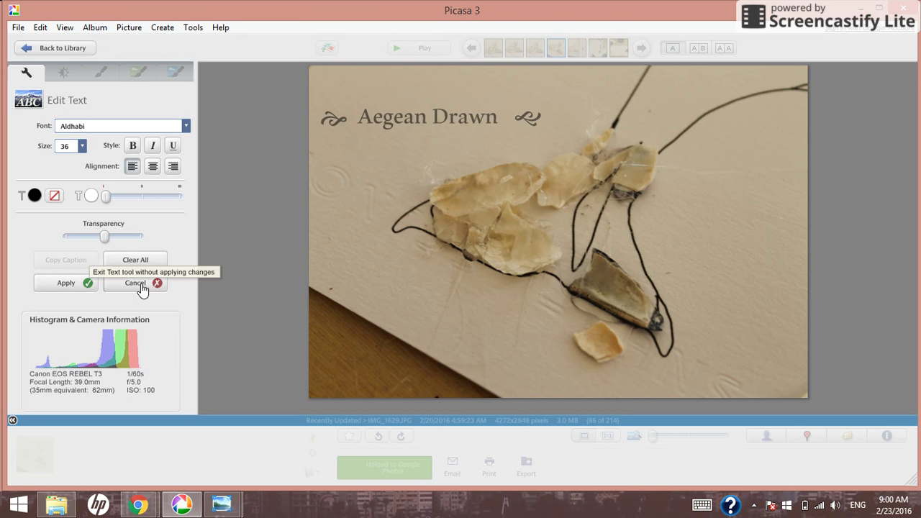
Step: Cancel the trial caption, return to the library and scroll down to the dog photos
left_click(135, 282)
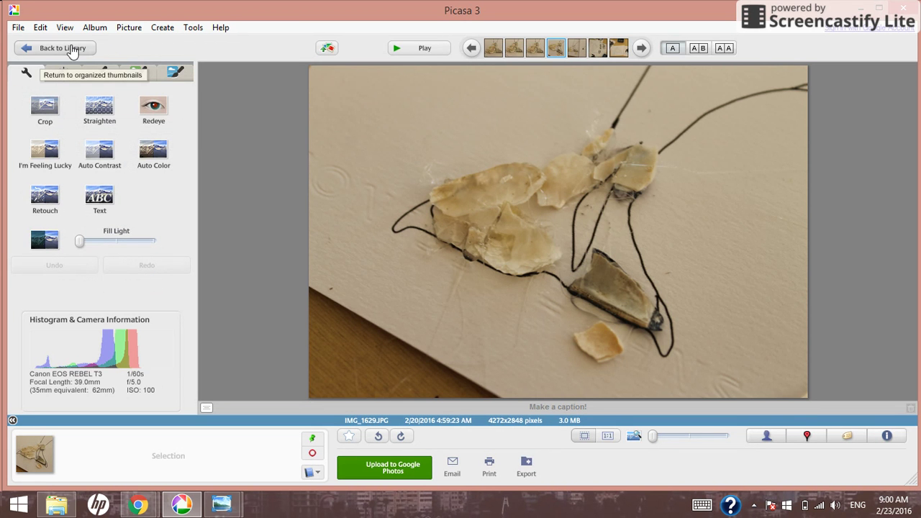
left_click(54, 48)
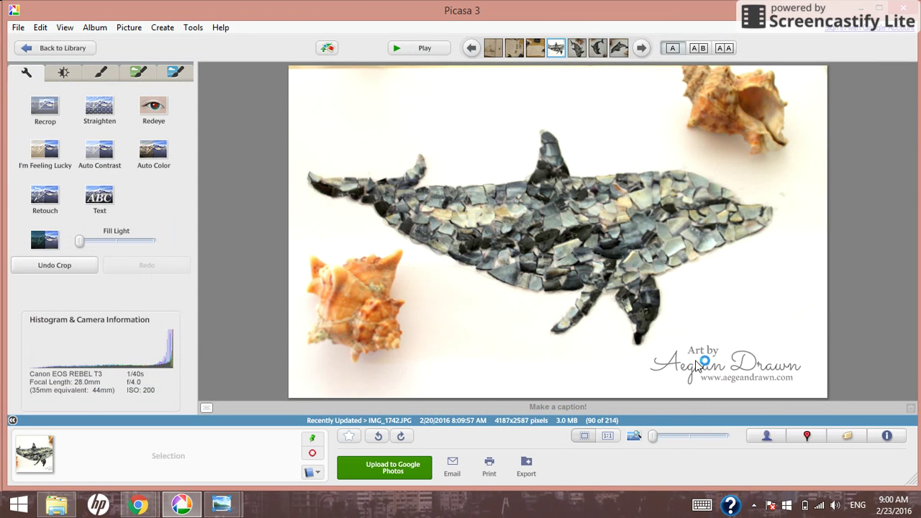
mouse_move(55, 47)
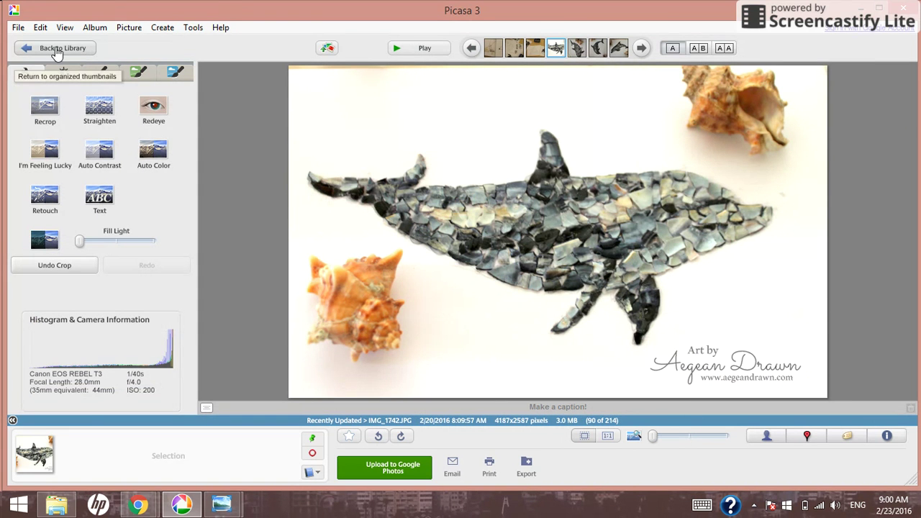
left_click(55, 47)
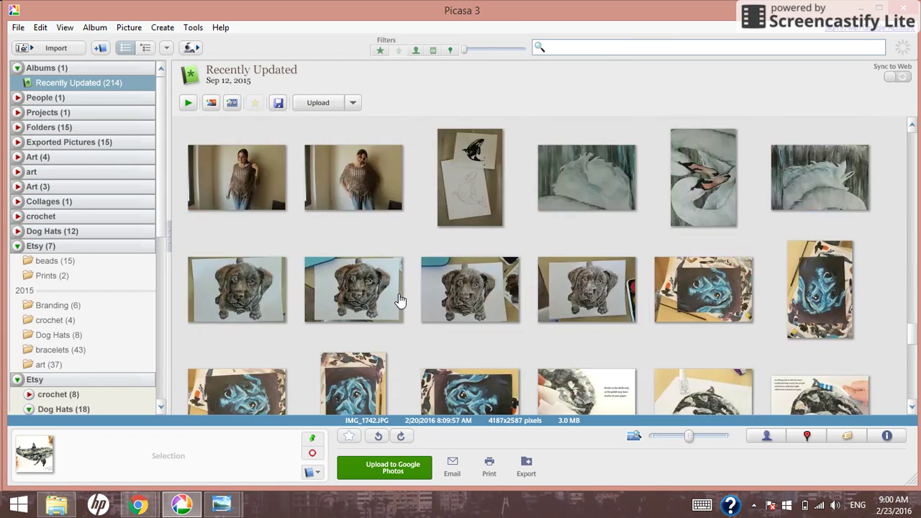
scroll("down", 3)
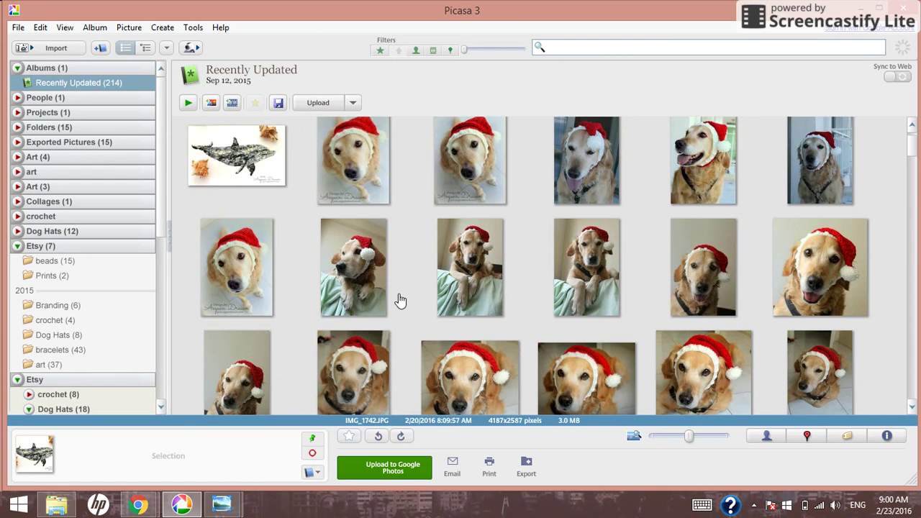
scroll("down", 3)
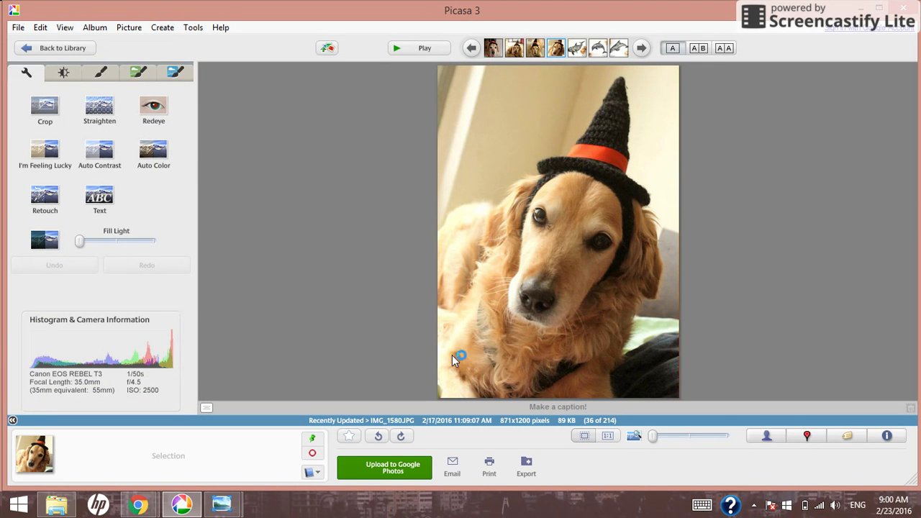
Step: Start the Text tool on the dog photo, pick a colour and settle the Transparency slider at a semi-transparent level
left_click(100, 200)
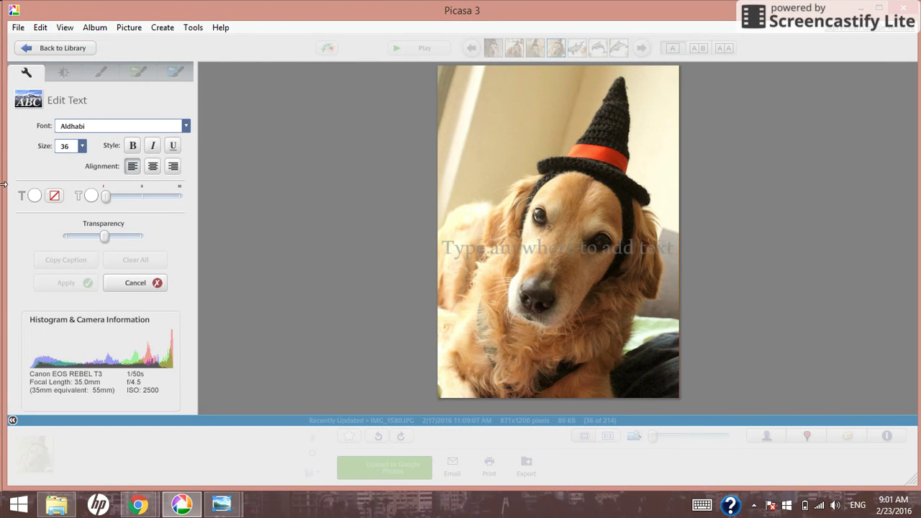
left_click(55, 195)
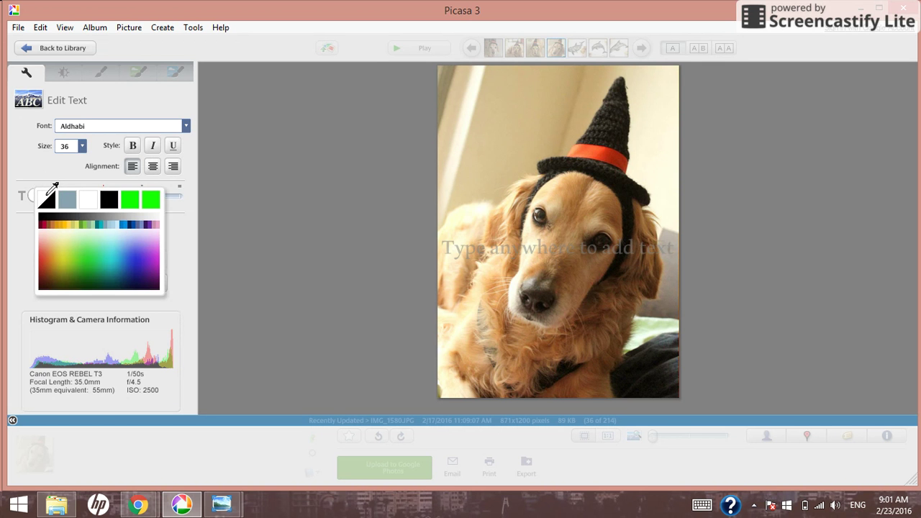
mouse_move(95, 185)
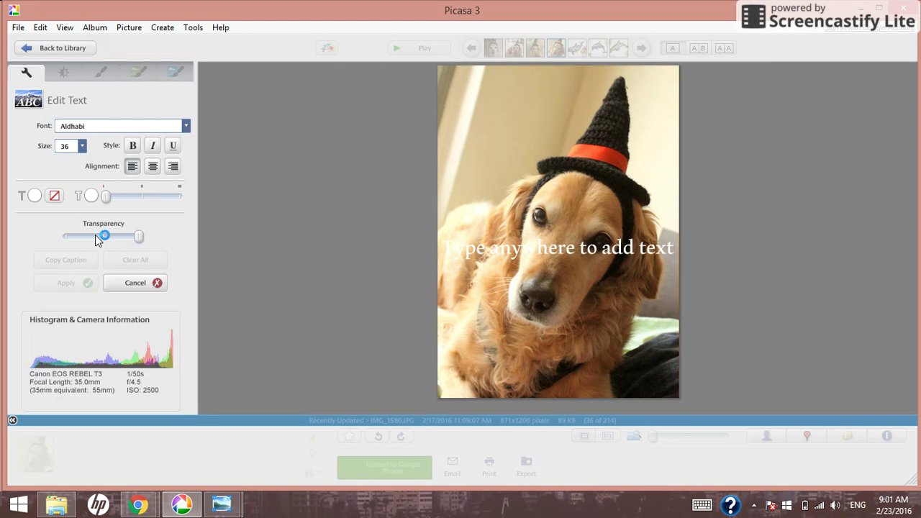
left_click_drag(104, 235, 72, 236)
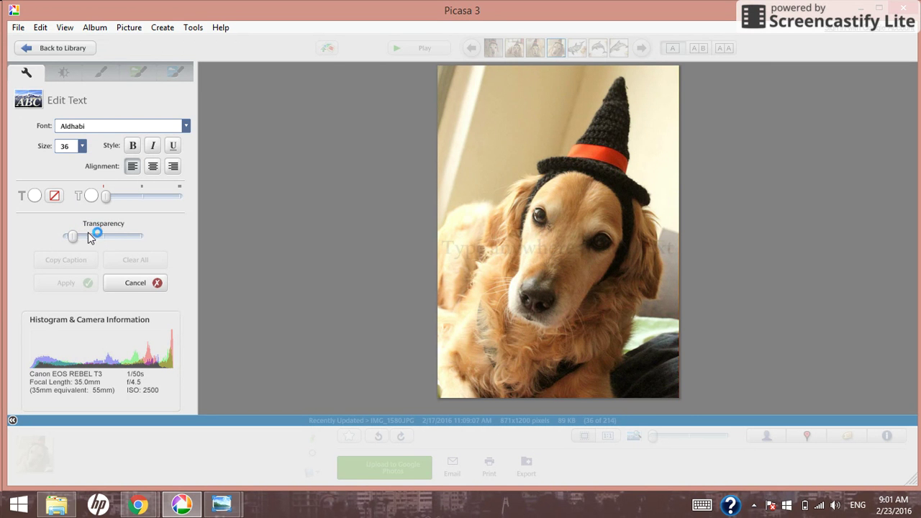
left_click_drag(97, 234, 132, 225)
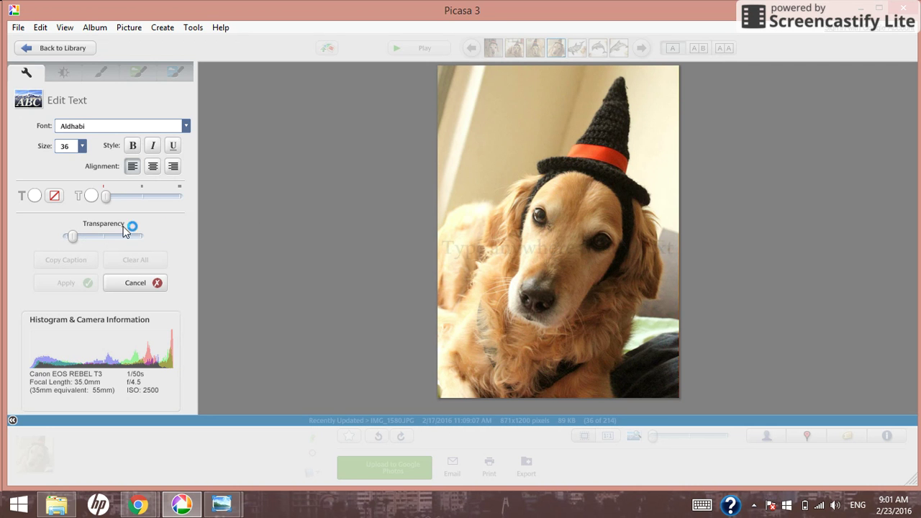
left_click_drag(132, 225, 98, 231)
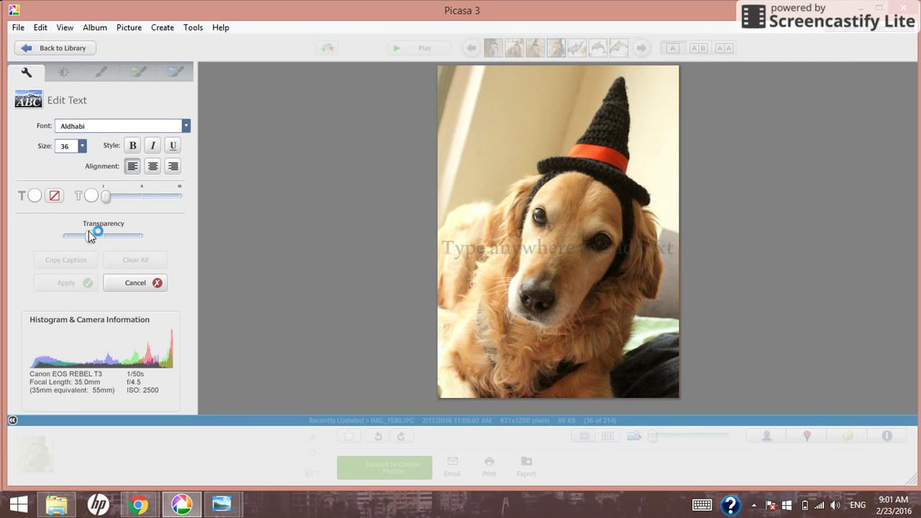
left_click_drag(98, 232, 143, 239)
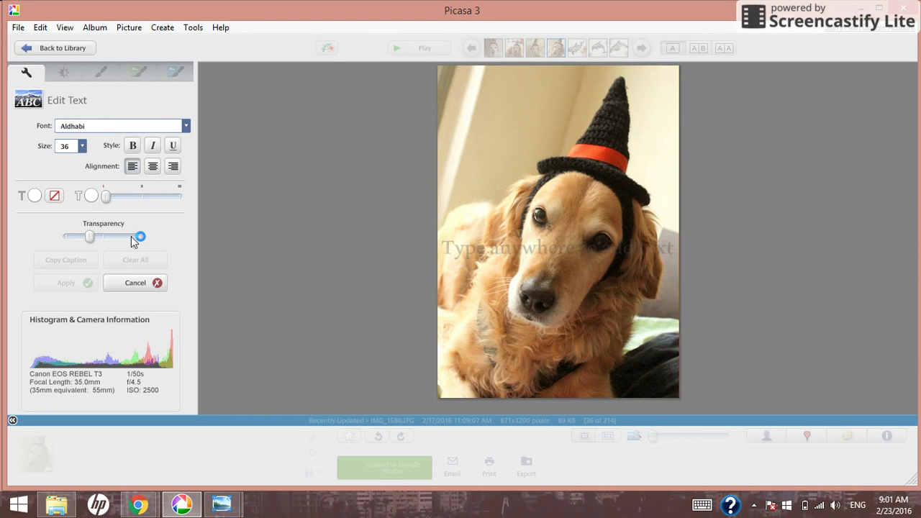
left_click_drag(141, 236, 144, 236)
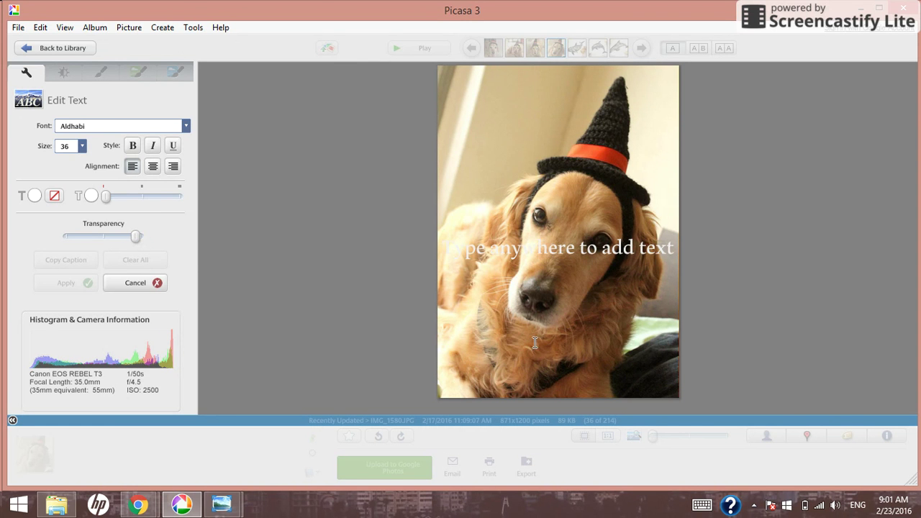
Step: Type Aegean Drawn and set it in the Sacramento script font
type("Aegean")
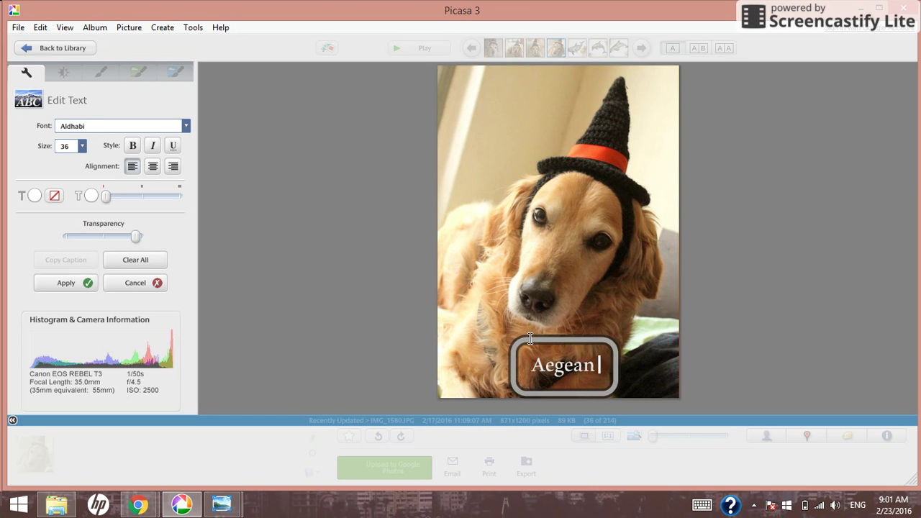
type("Drawn")
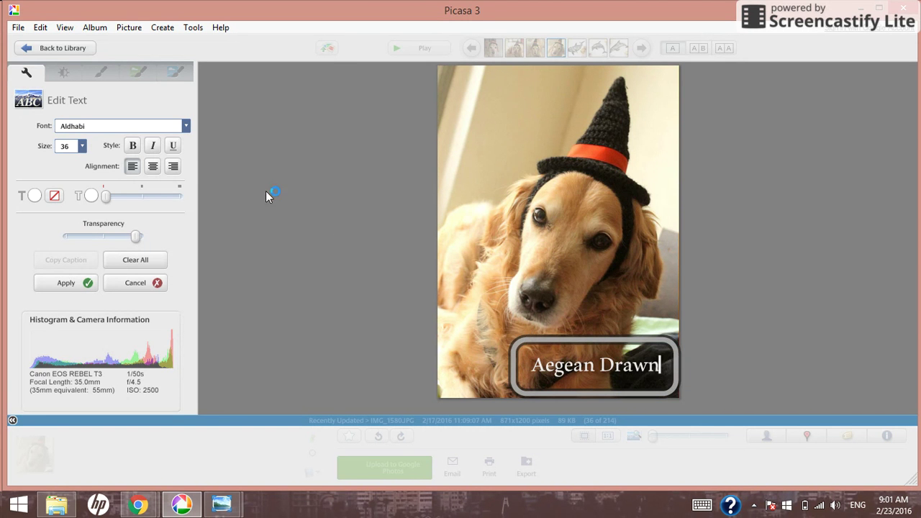
left_click(186, 127)
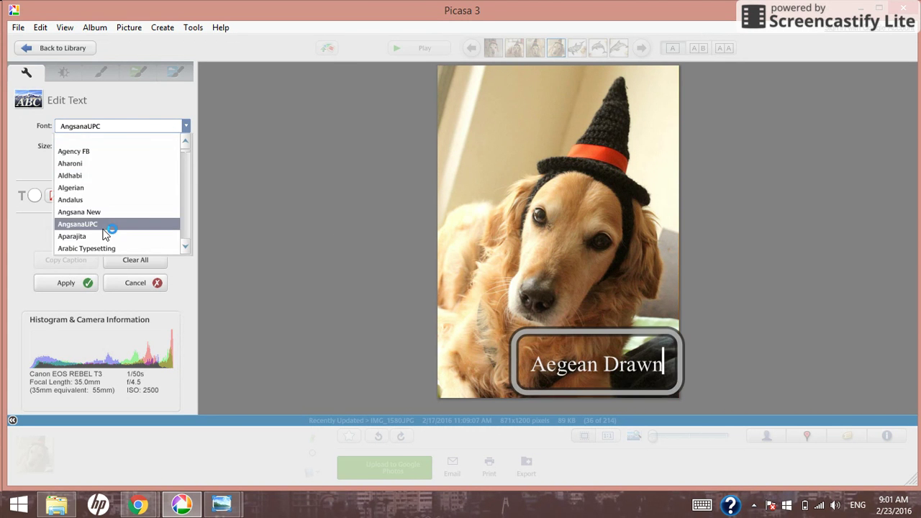
left_click(69, 176)
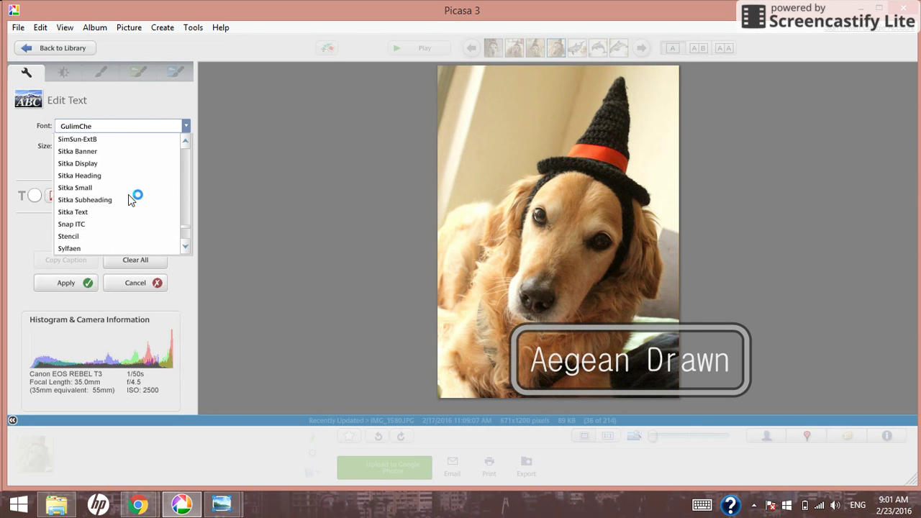
scroll("down", 3)
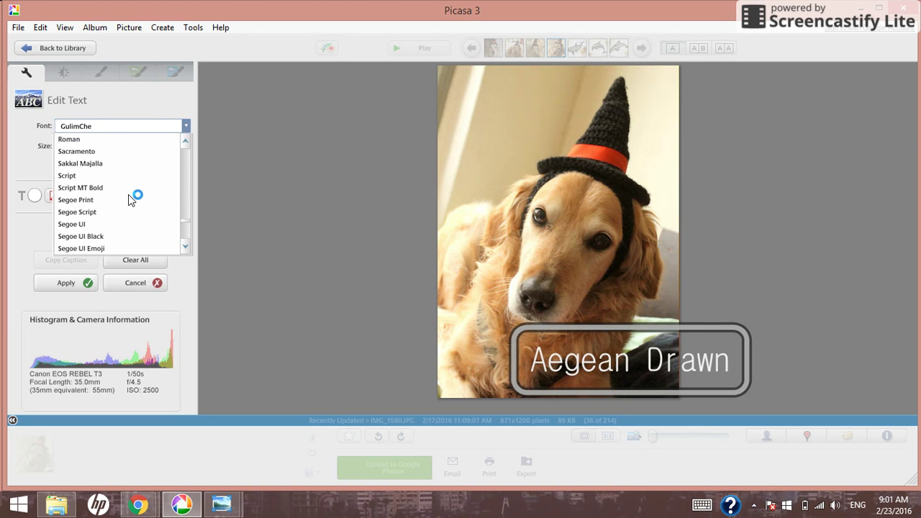
left_click(76, 151)
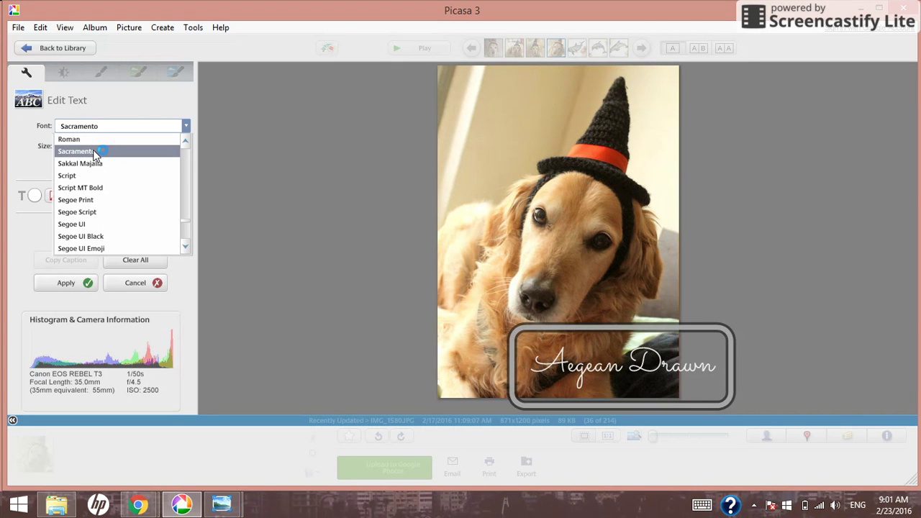
left_click(75, 151)
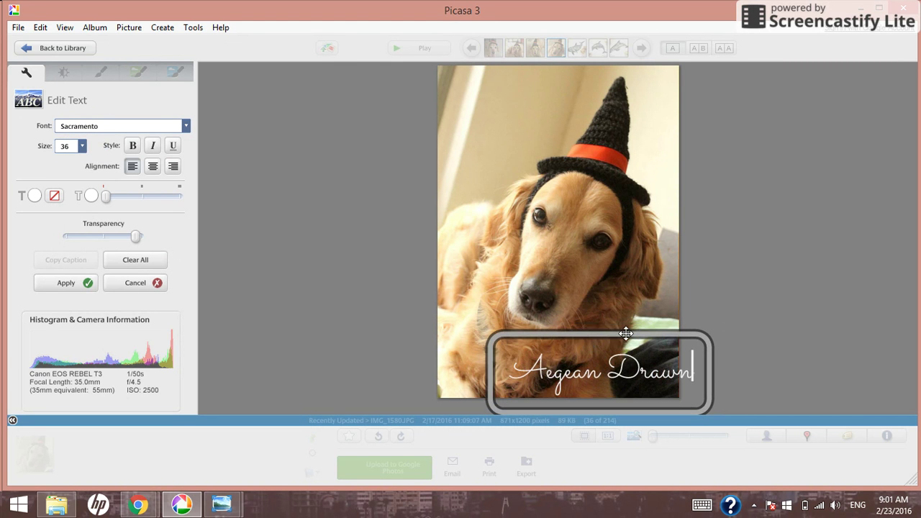
Step: Reduce the Aegean Drawn text to size 30
left_click(81, 145)
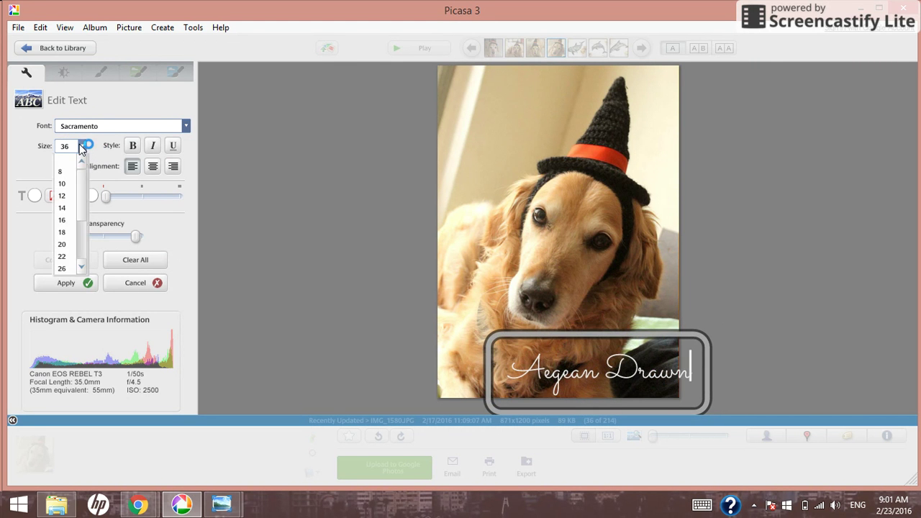
left_click(62, 244)
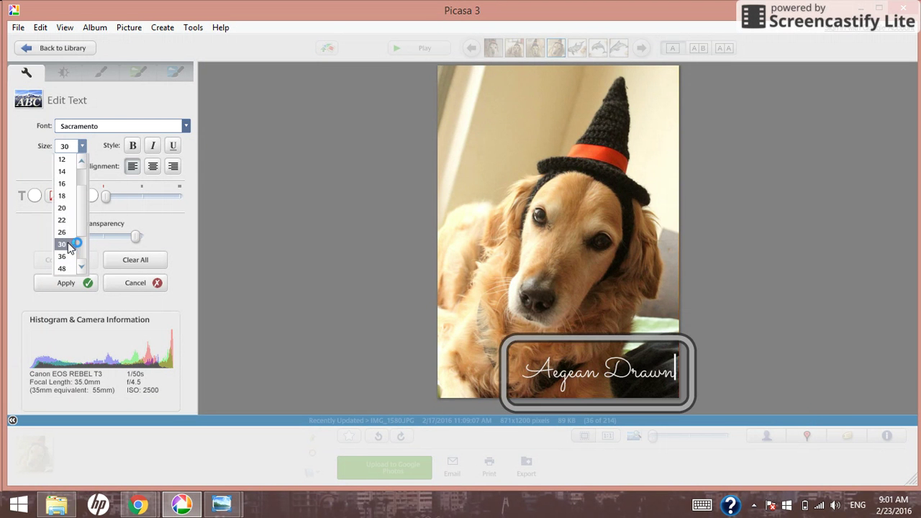
left_click(62, 245)
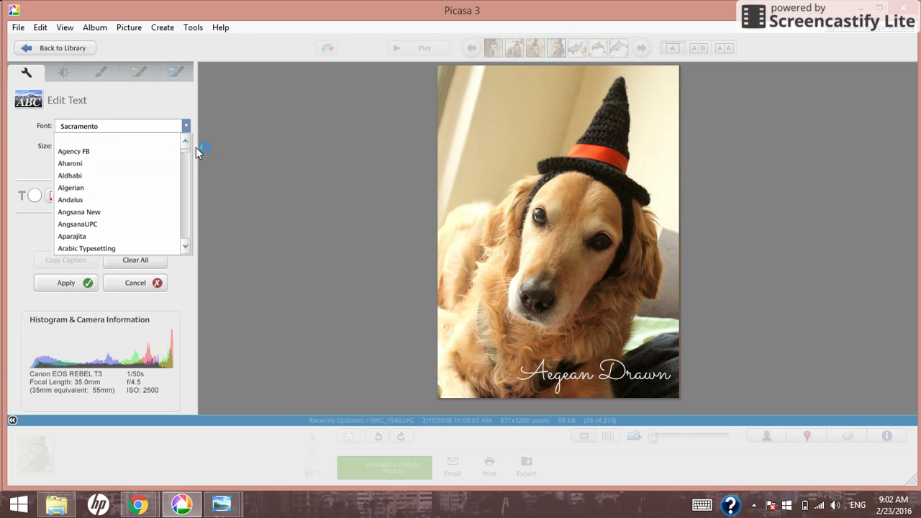
Step: Add Design by in Aldhabi size 20 and place it above Aegean Drawn
left_click(69, 175)
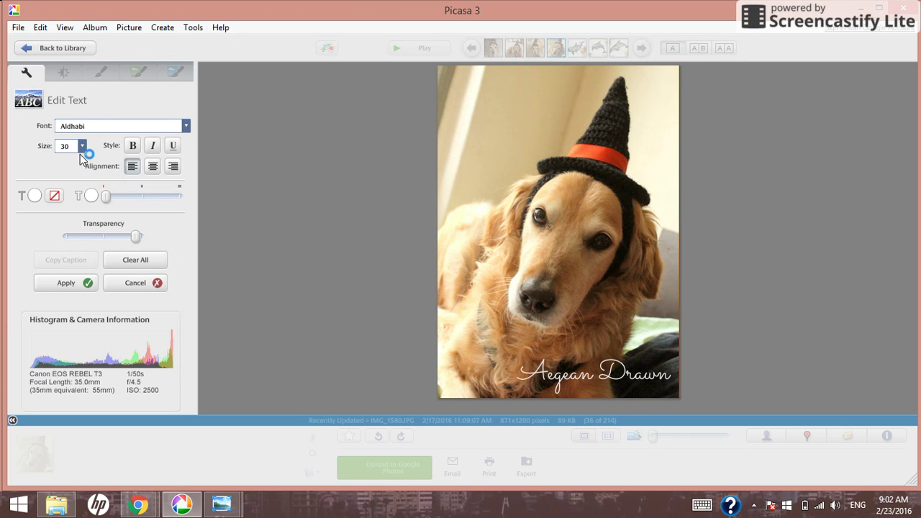
left_click(80, 145)
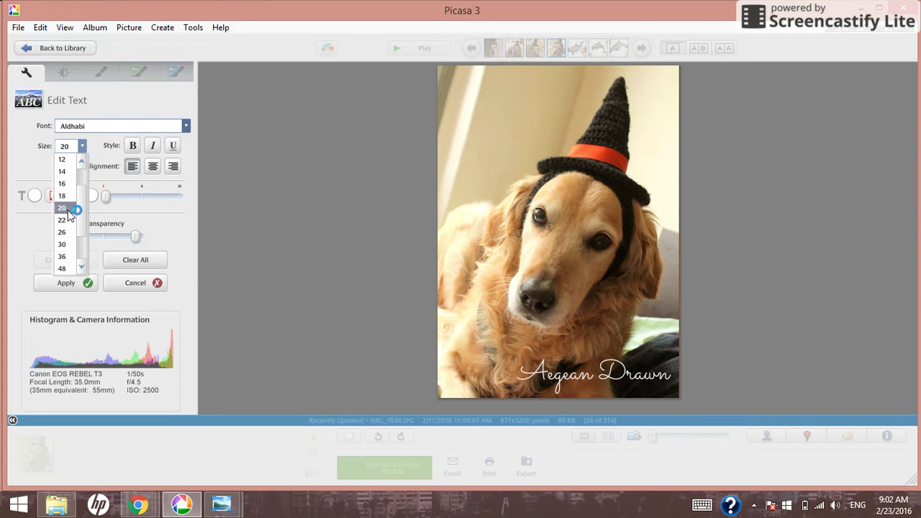
left_click(63, 208)
type("Design by")
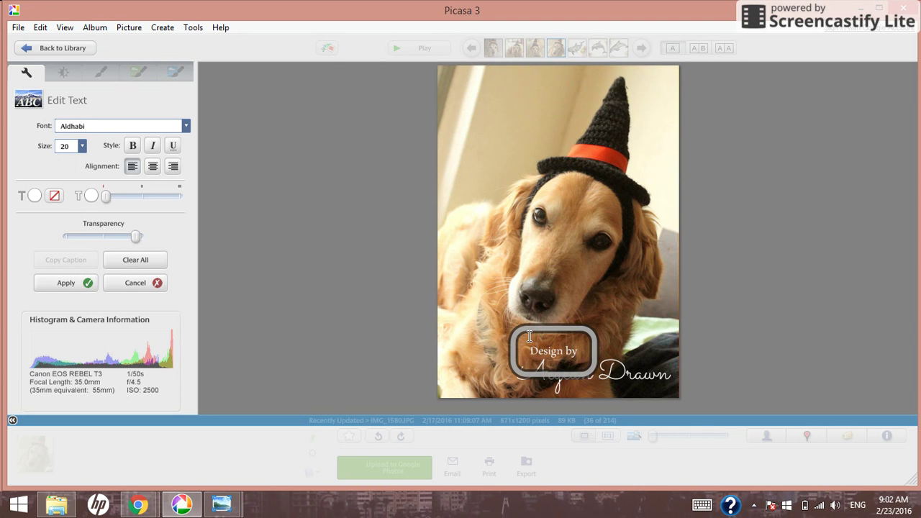
left_click_drag(552, 351, 572, 358)
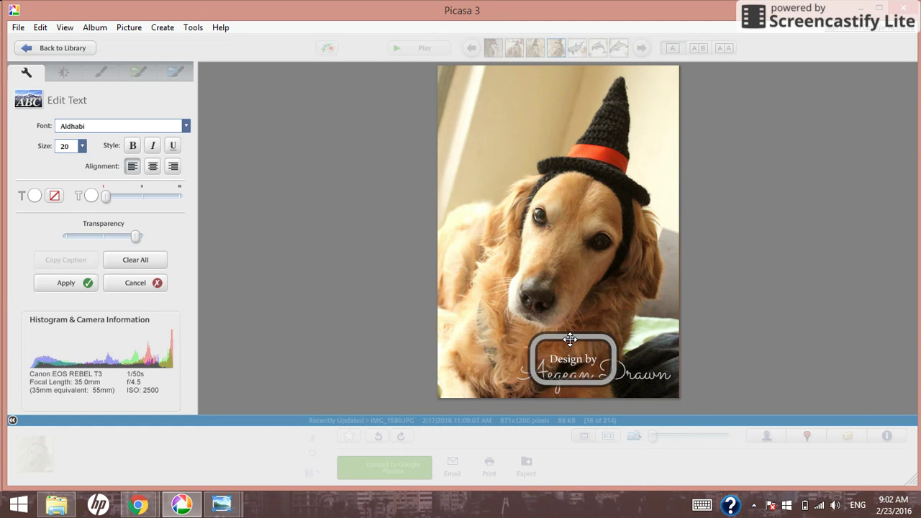
left_click_drag(572, 359, 518, 270)
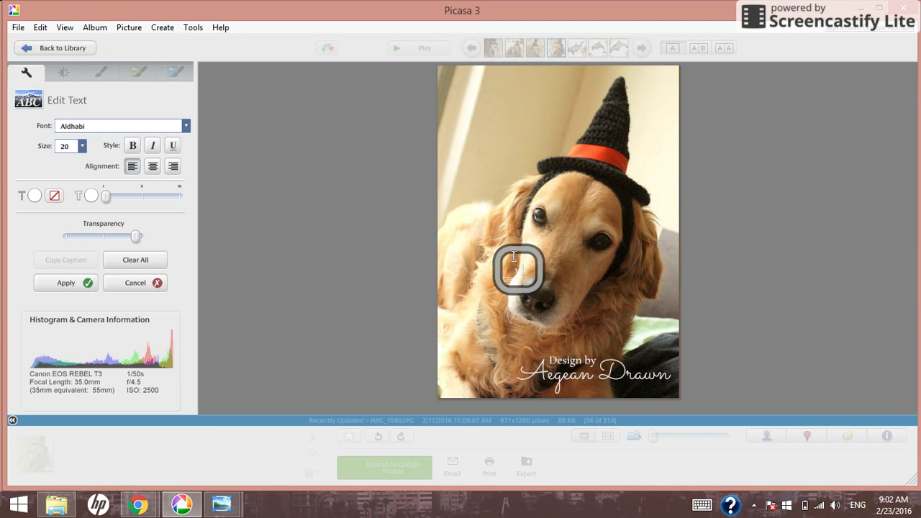
type("www.a")
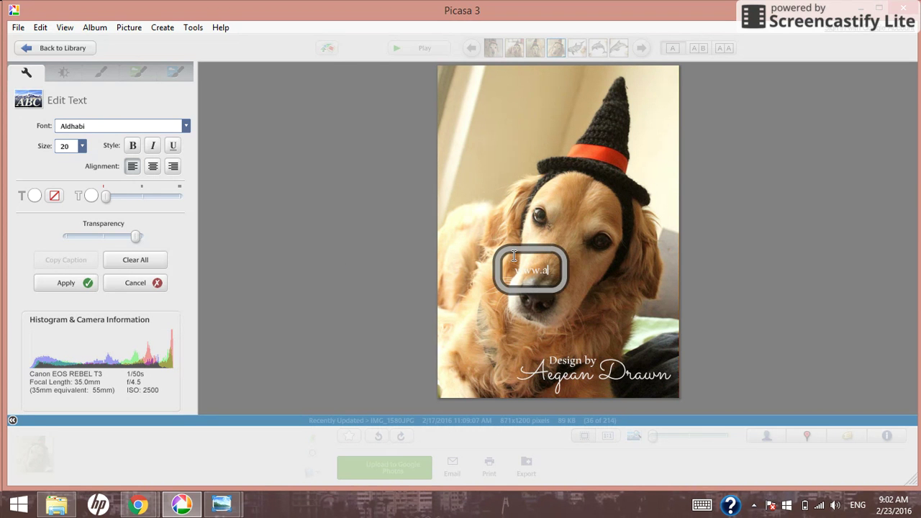
type("egeandrawn.d")
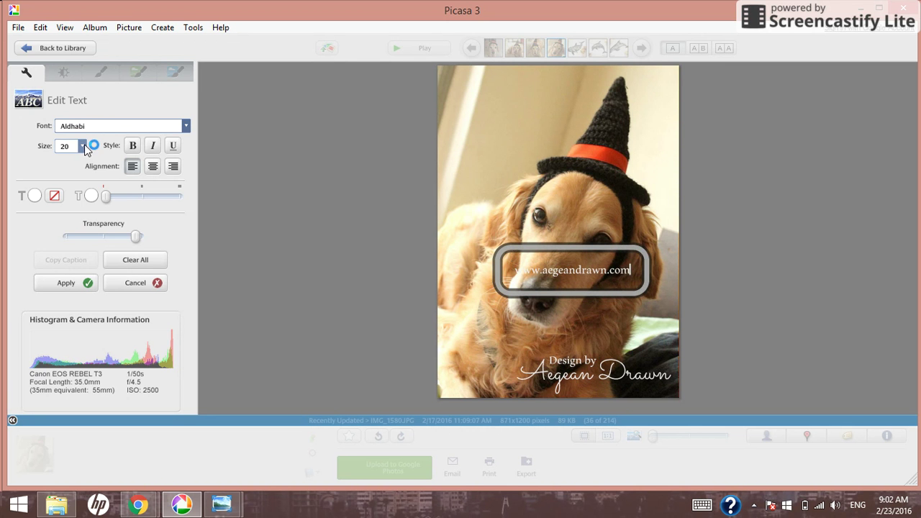
left_click(81, 145)
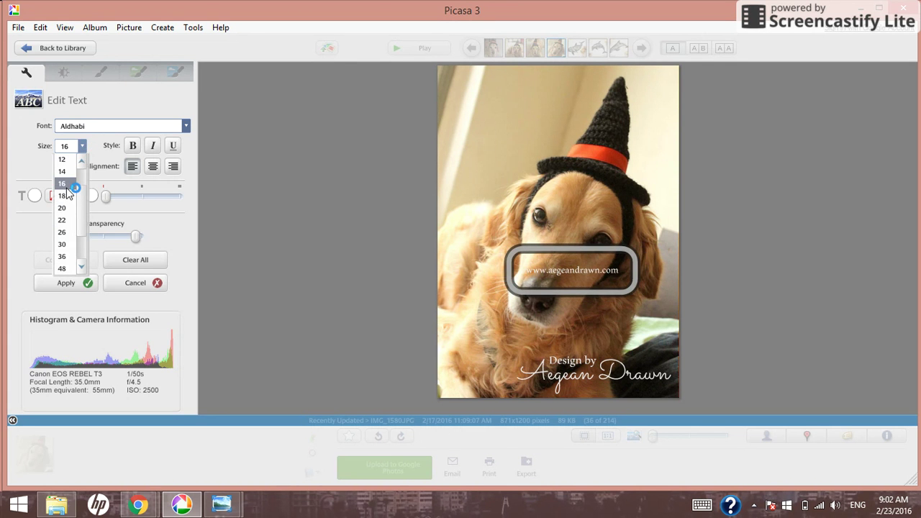
left_click_drag(569, 271, 622, 376)
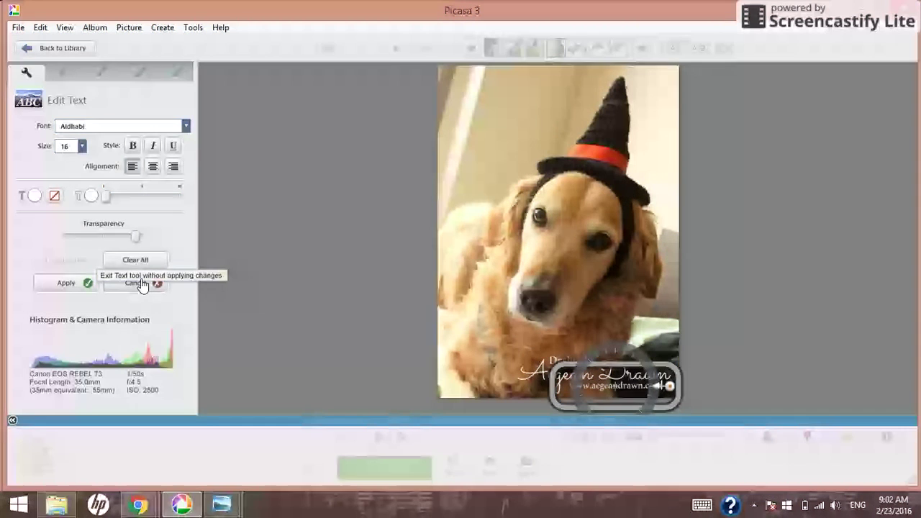
Step: Apply the Design by Aegean Drawn and website text to the dog photo
left_click(132, 282)
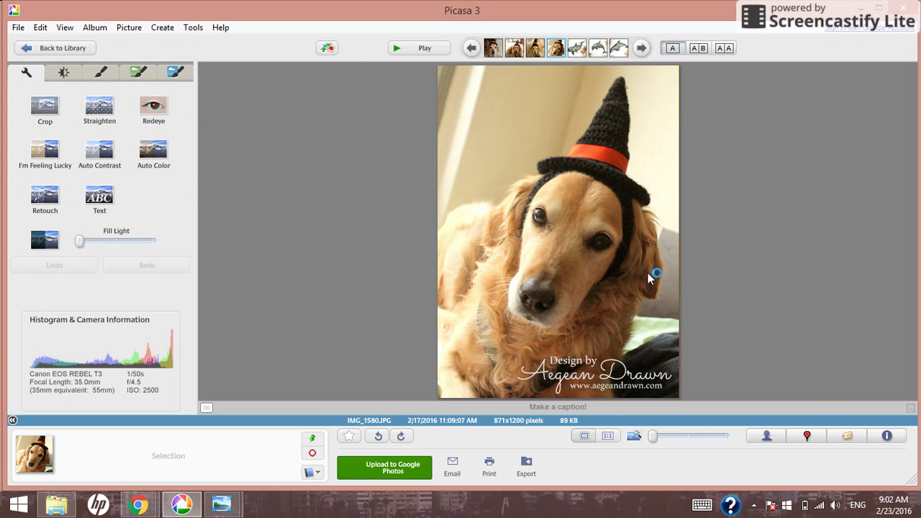
mouse_move(558, 362)
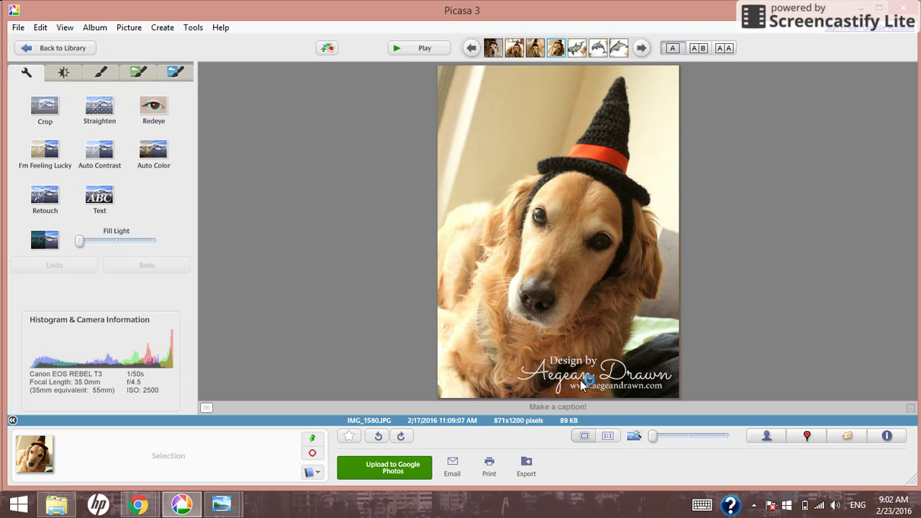
mouse_move(534, 357)
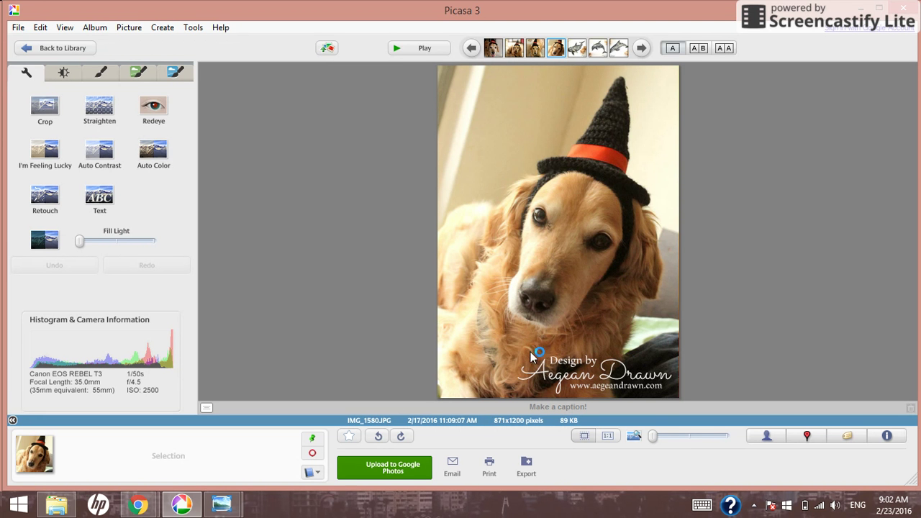
mouse_move(800, 277)
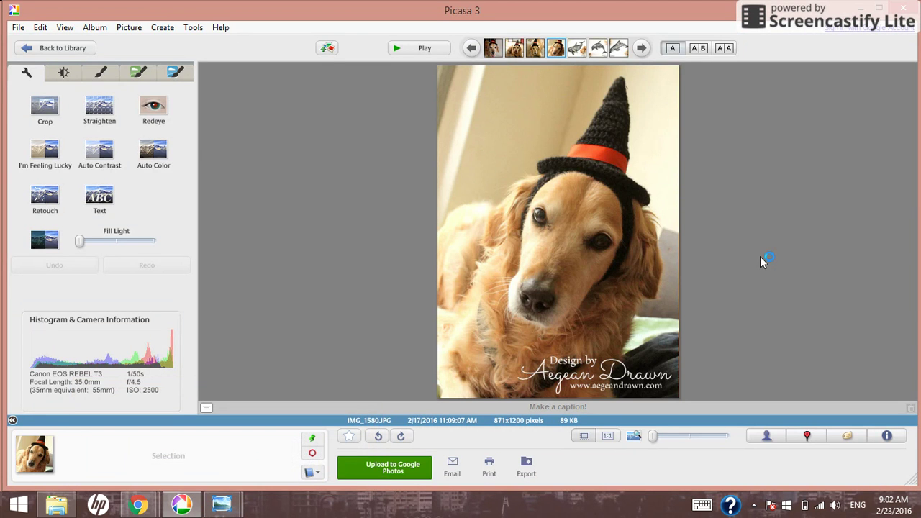
mouse_move(903, 91)
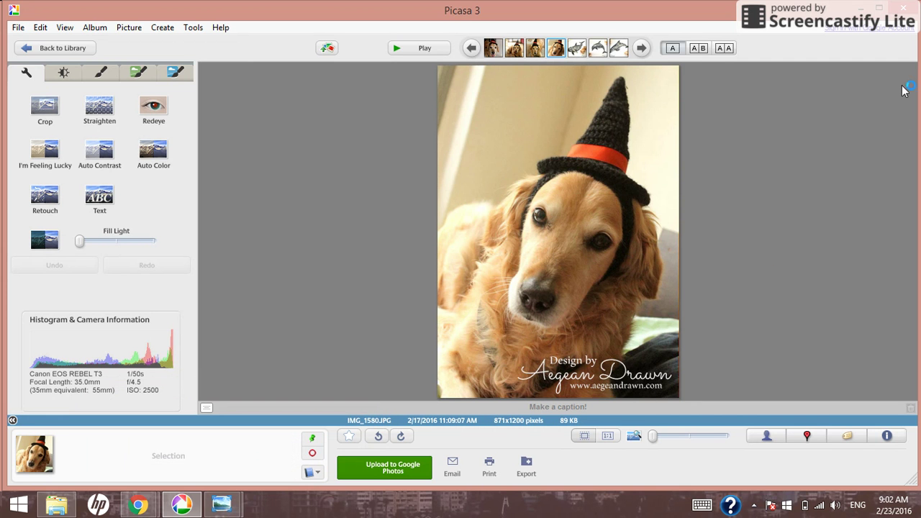